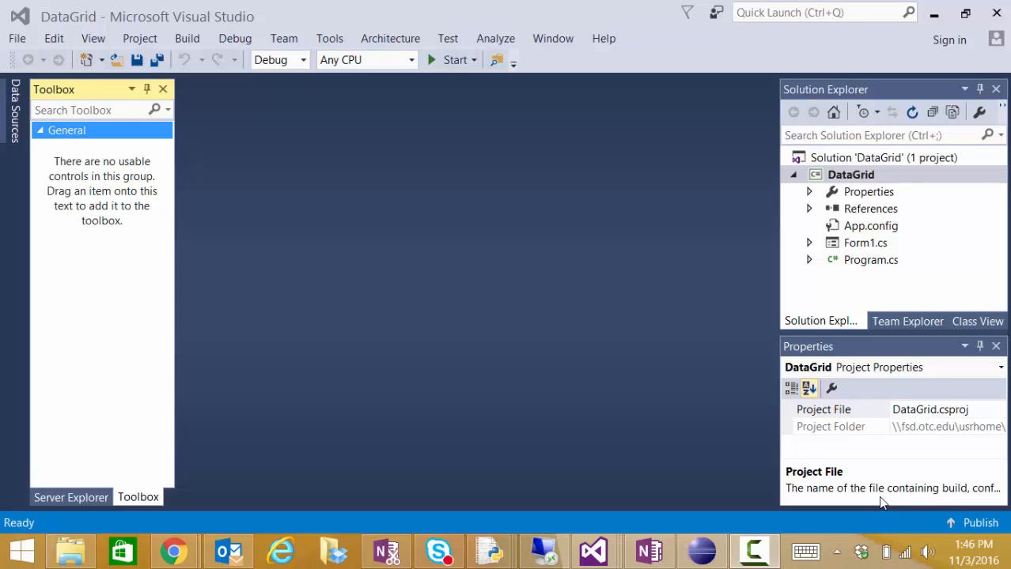
mouse_move(484, 381)
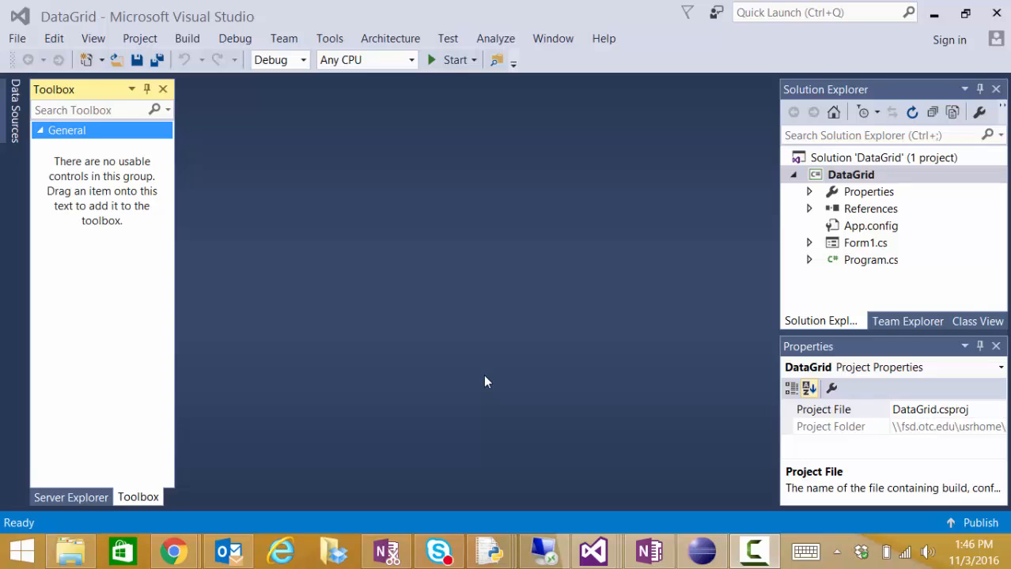
mouse_move(823, 171)
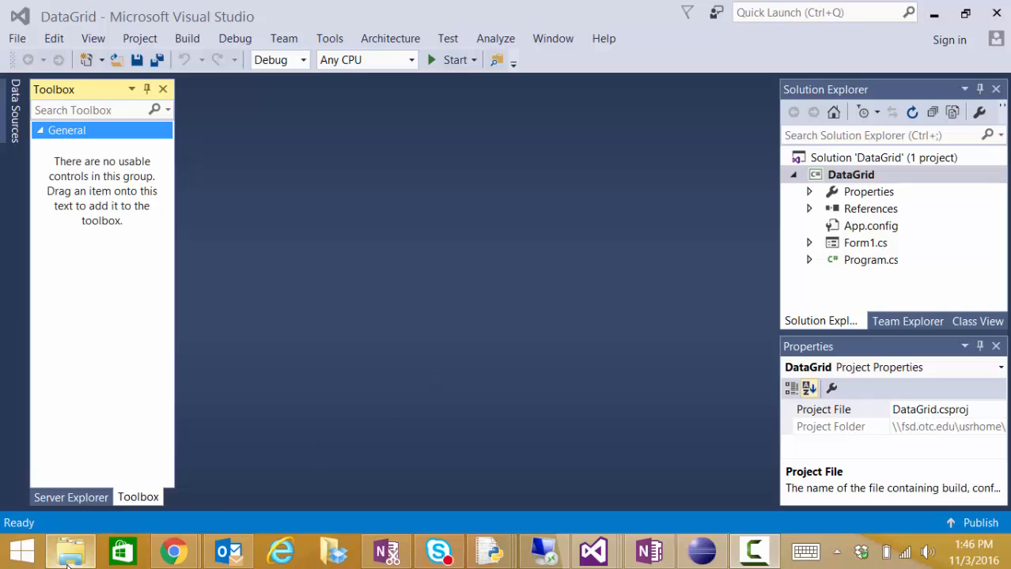
Open the CSharpProjects folder on C: to reveal StudentDataBase.accdb.
left_click(70, 550)
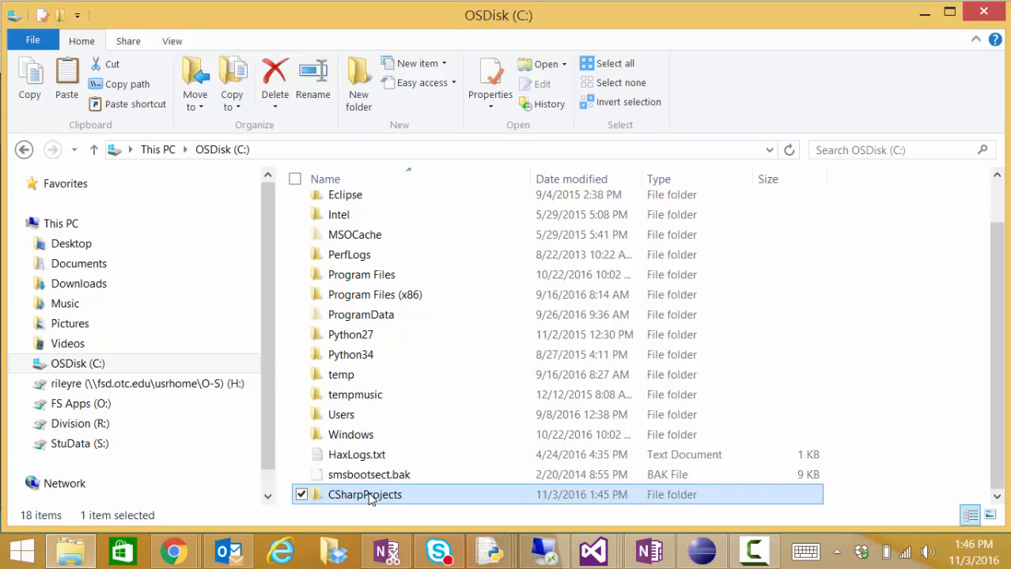
double_click(364, 493)
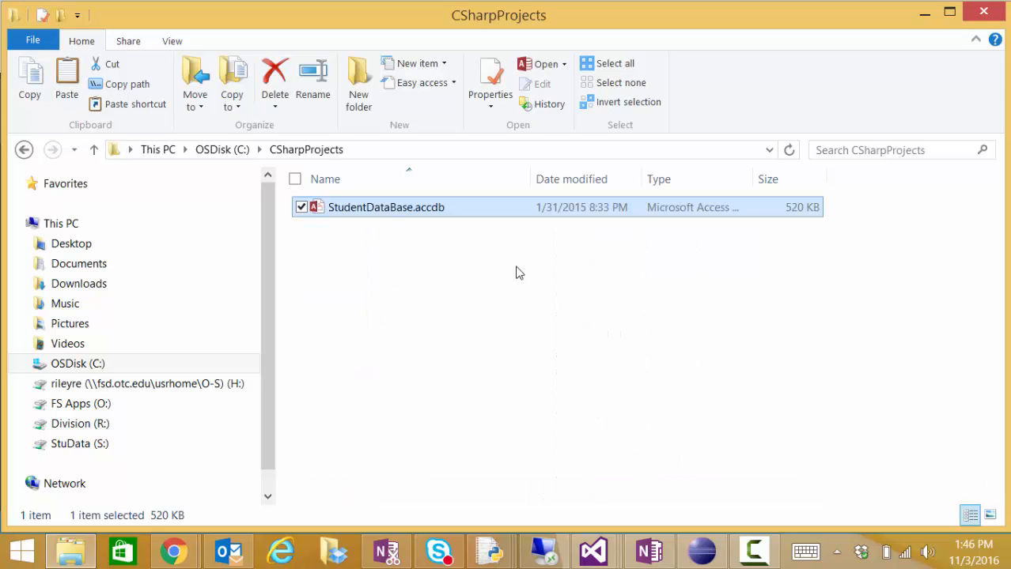
mouse_move(898, 138)
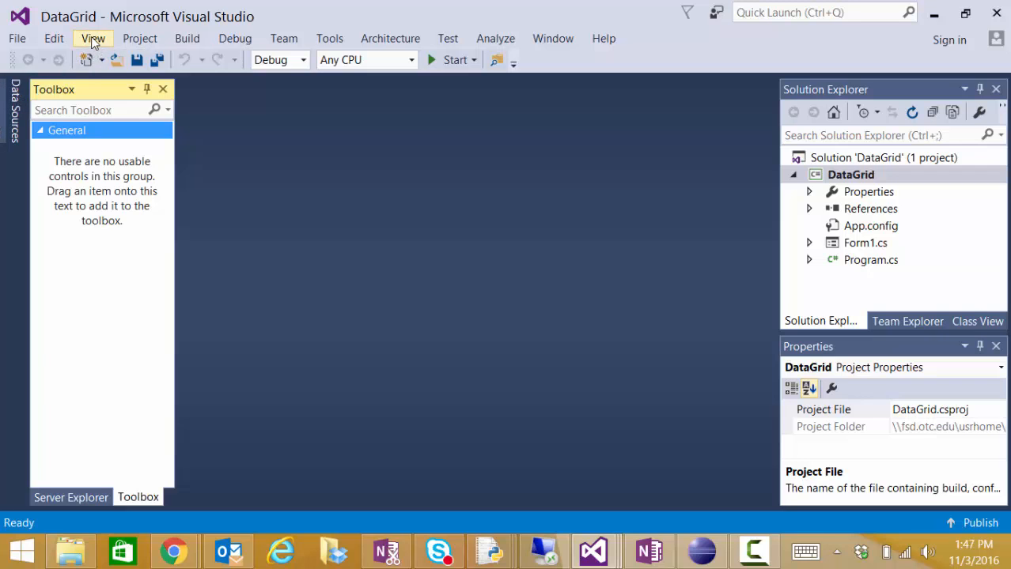
Show the Data Sources window via View > Other Windows.
left_click(91, 38)
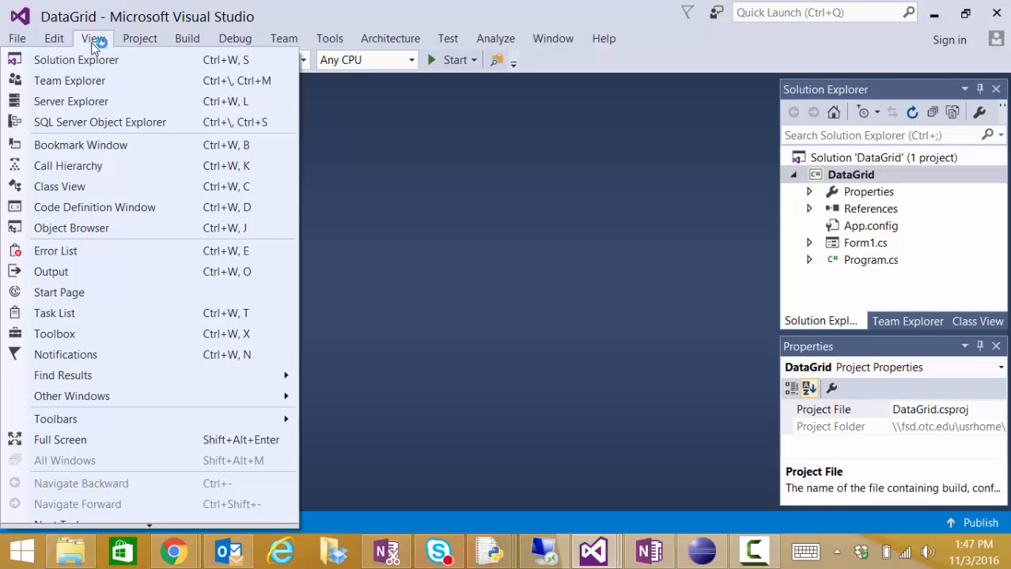
mouse_move(71, 396)
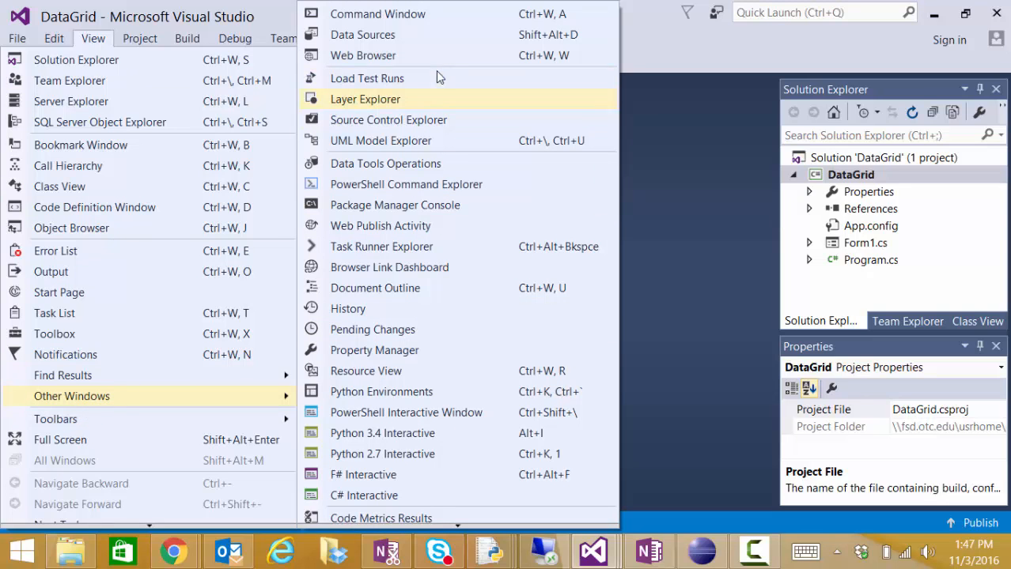
left_click(362, 35)
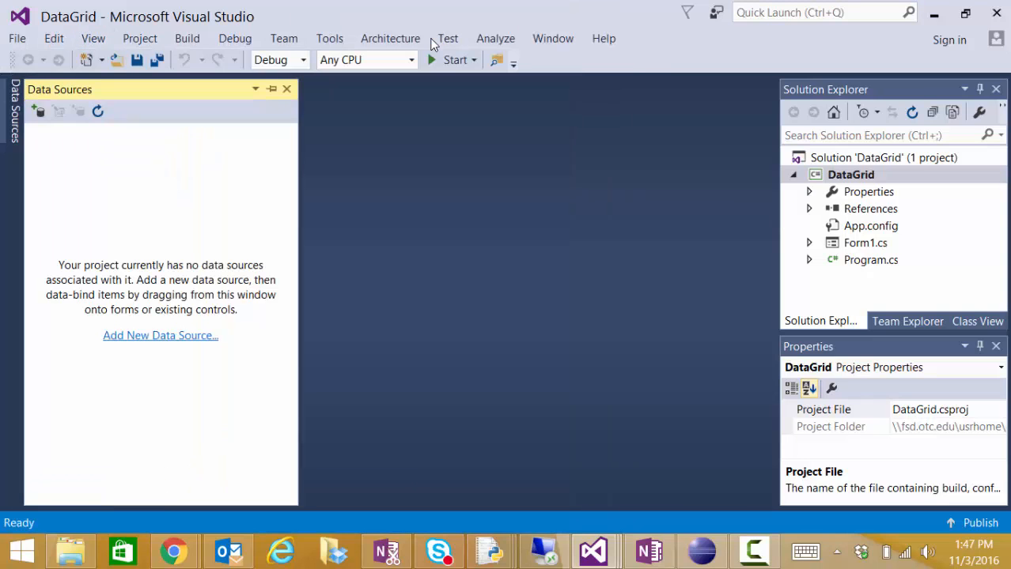
mouse_move(155, 272)
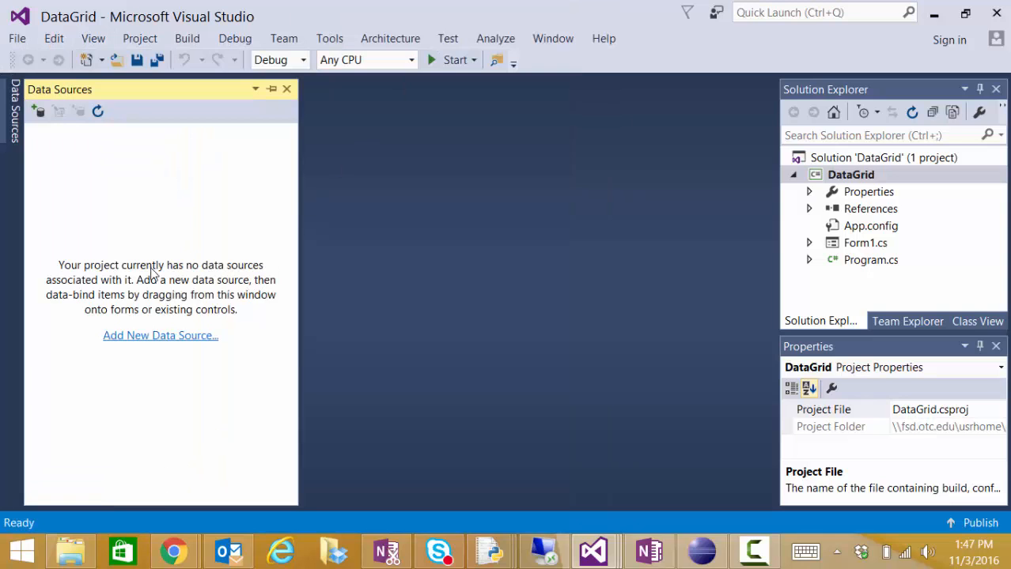
mouse_move(158, 345)
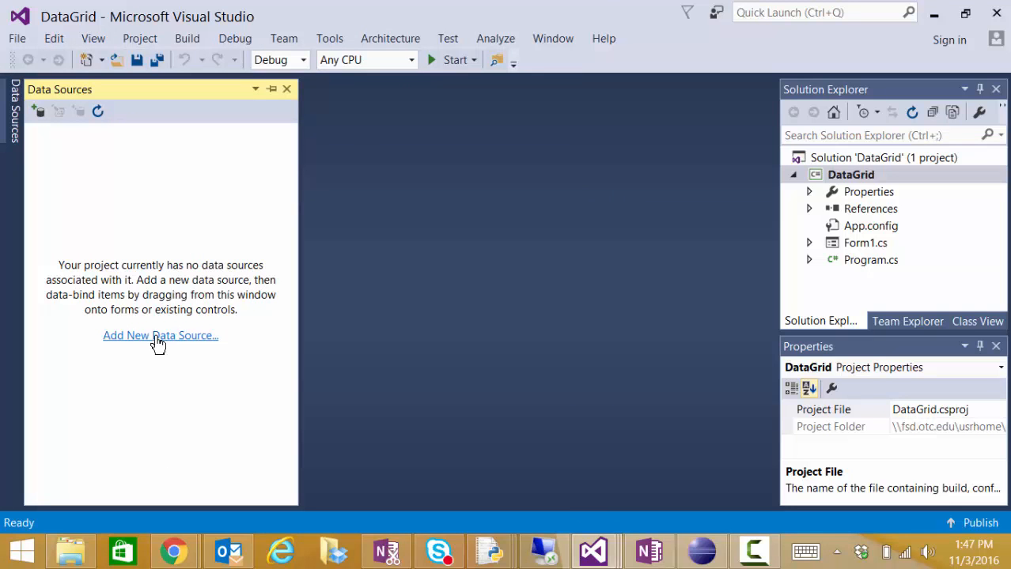
Start a new data source as a Database Dataset and begin a new connection.
left_click(160, 335)
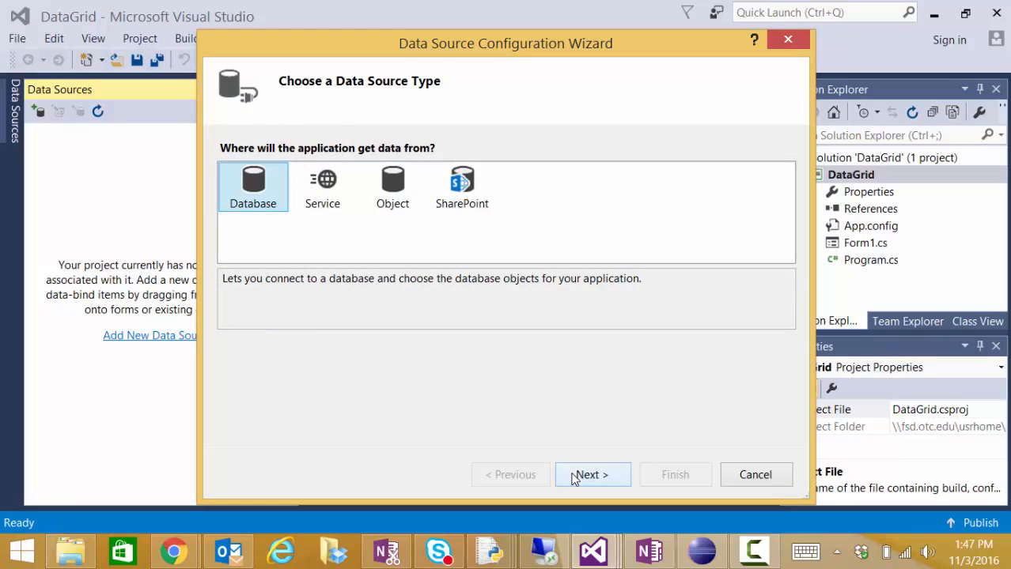
left_click(592, 474)
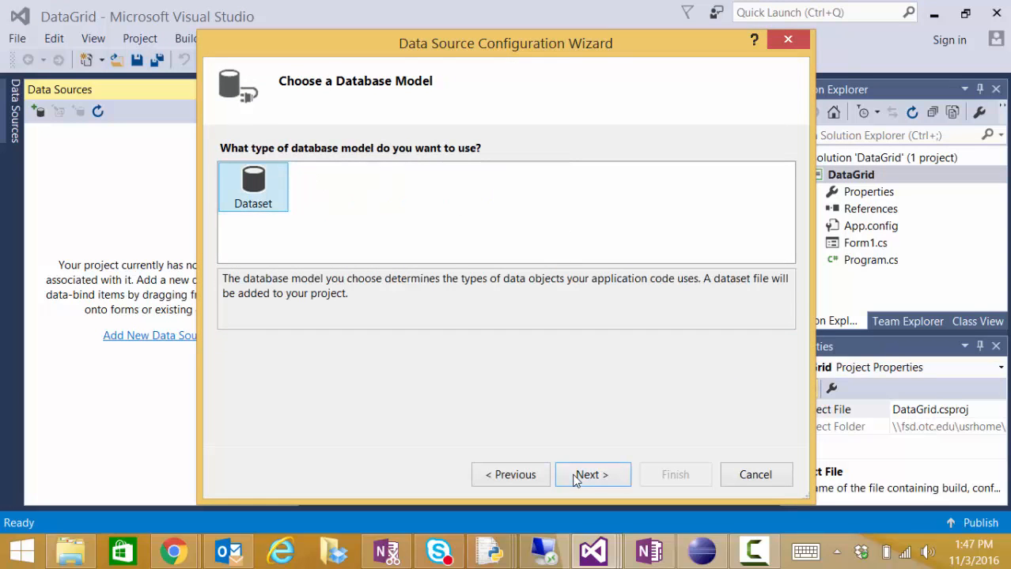
left_click(592, 474)
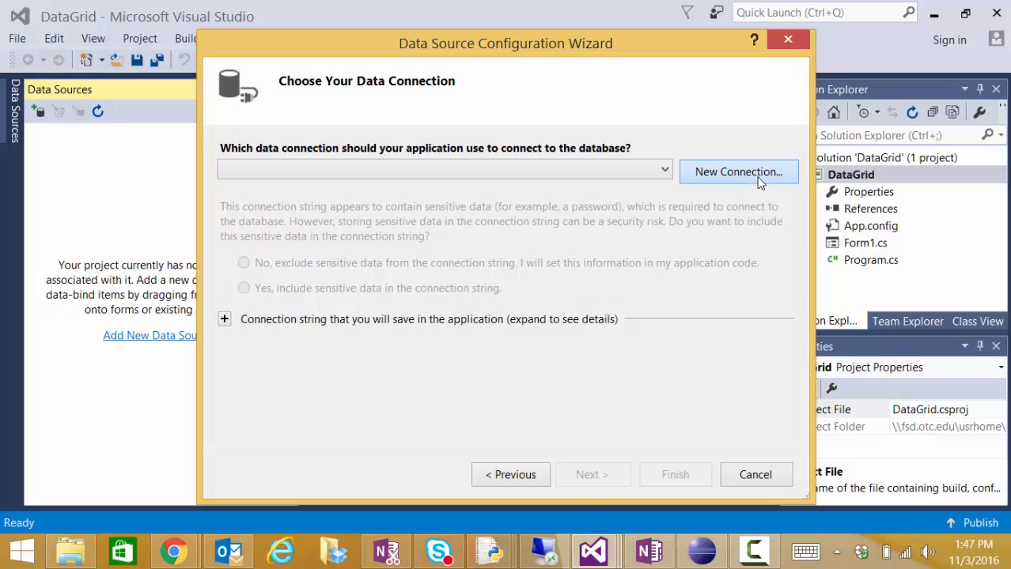
left_click(737, 170)
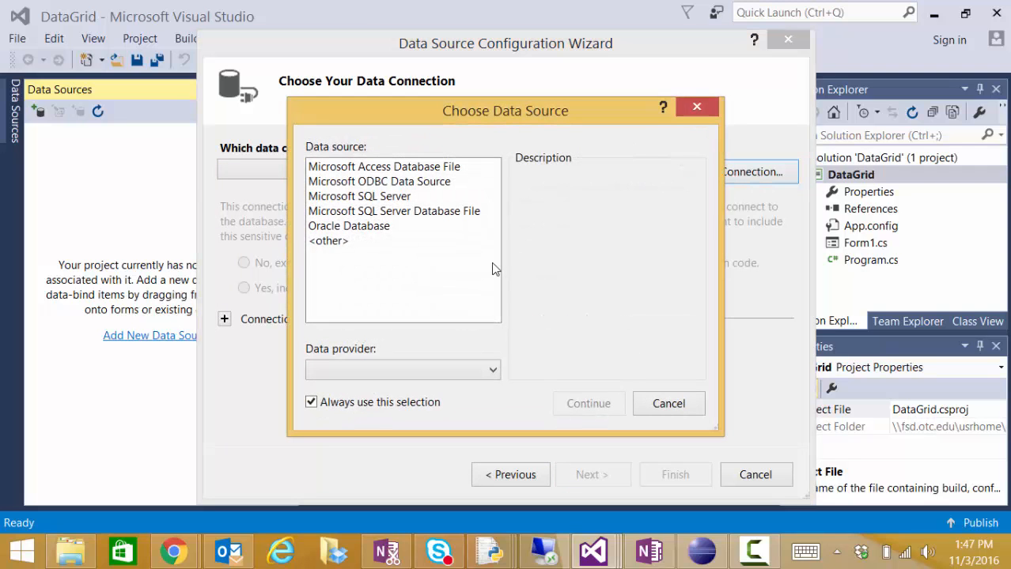
Choose an Access database file source and browse to C:\CSharpProjects\StudentDataBase.accdb.
left_click(383, 166)
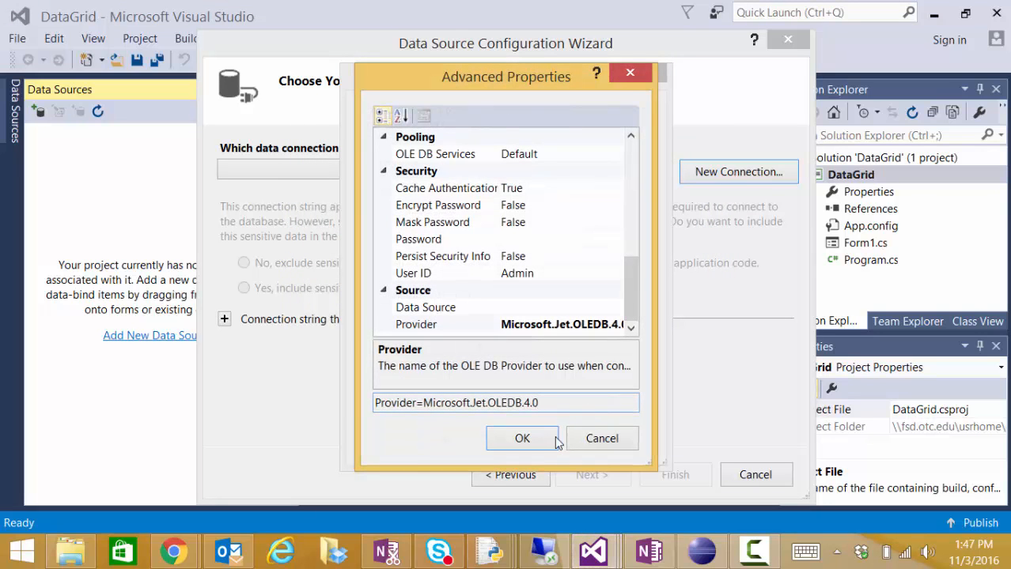
left_click(522, 438)
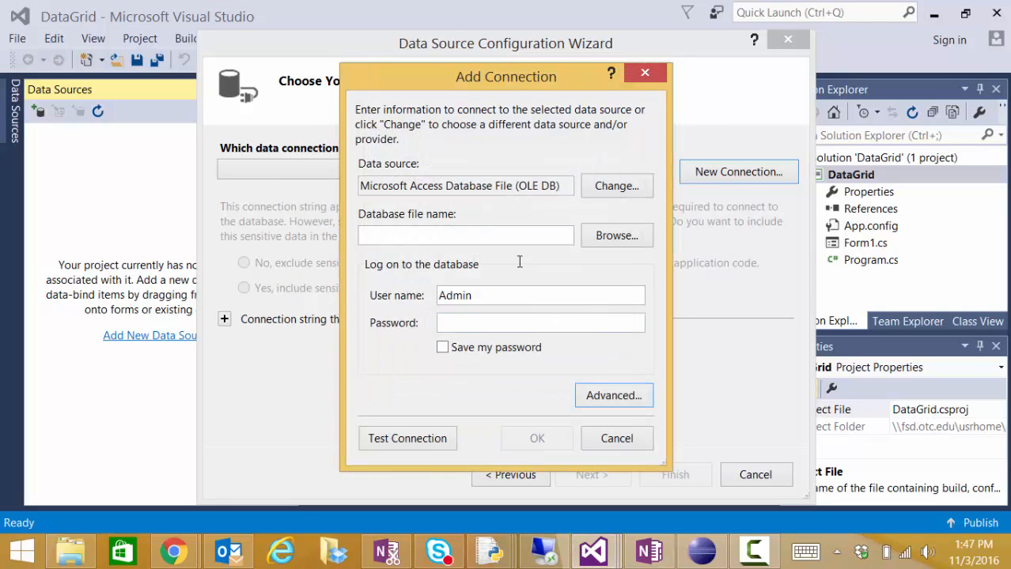
mouse_move(528, 218)
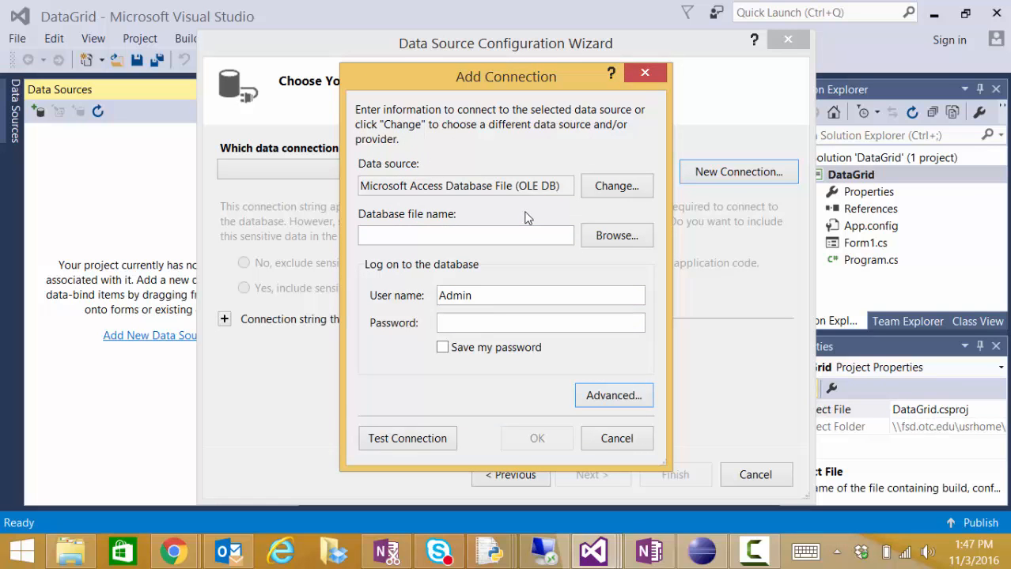
left_click(617, 234)
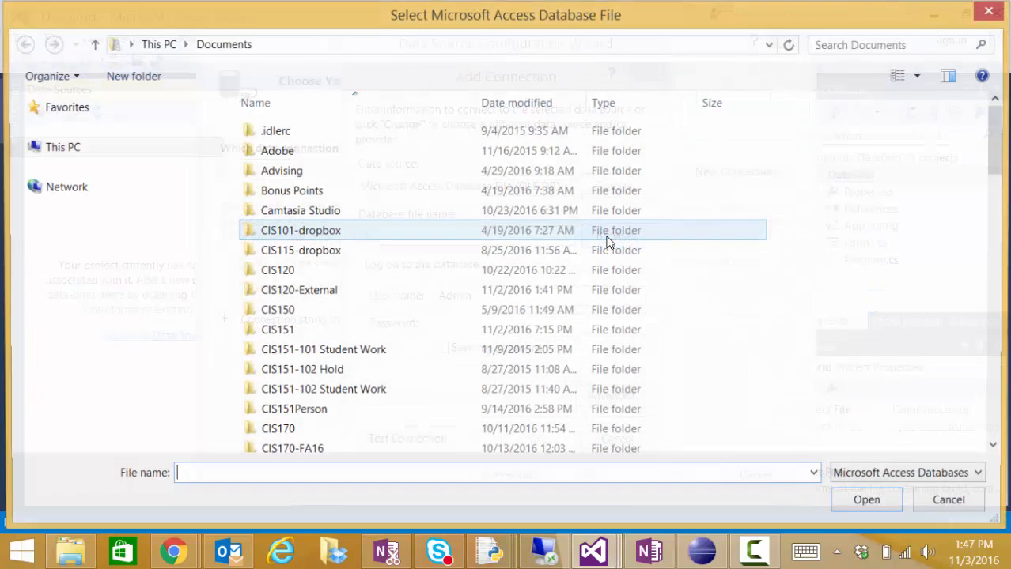
left_click(25, 145)
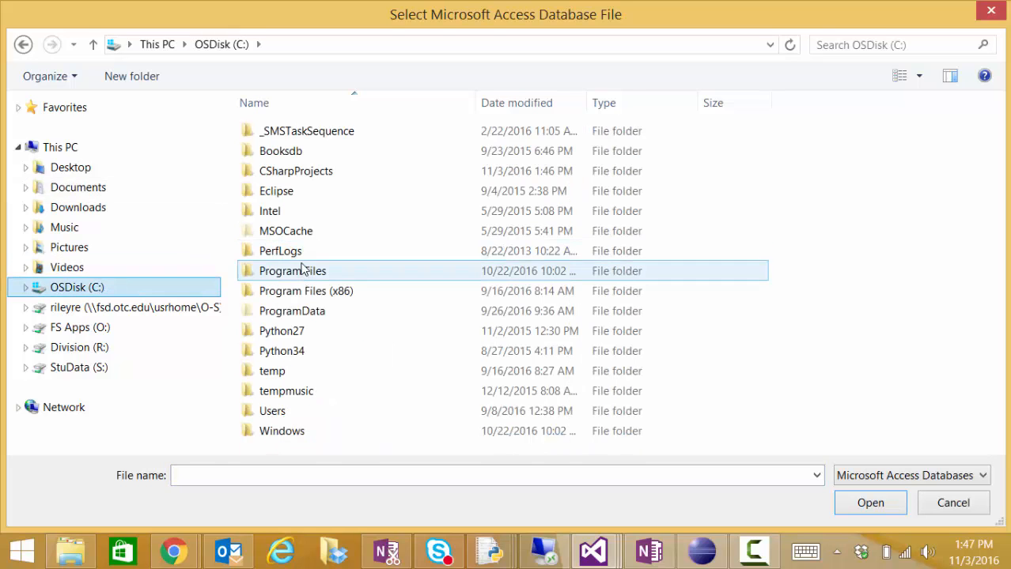
double_click(296, 170)
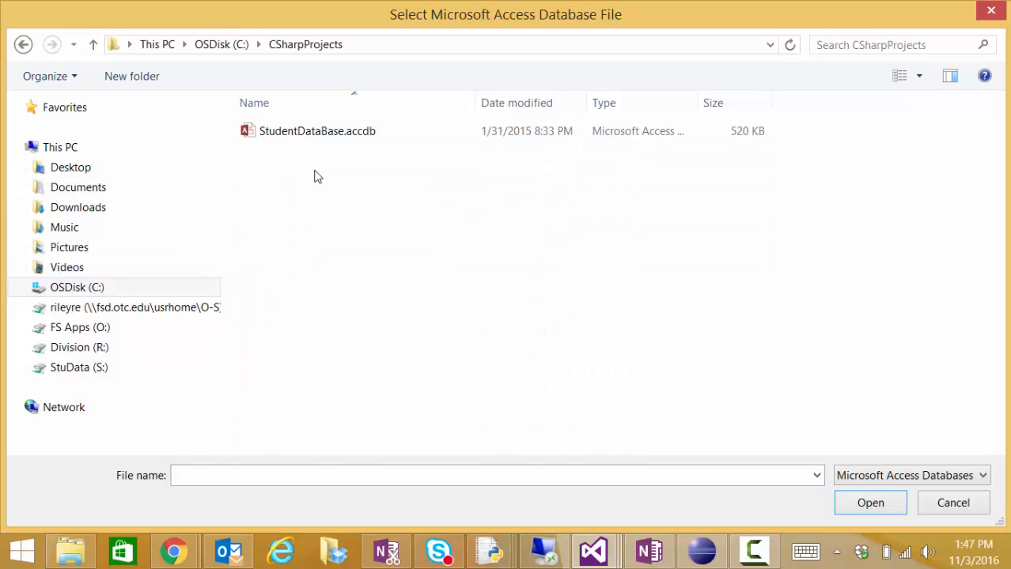
double_click(317, 129)
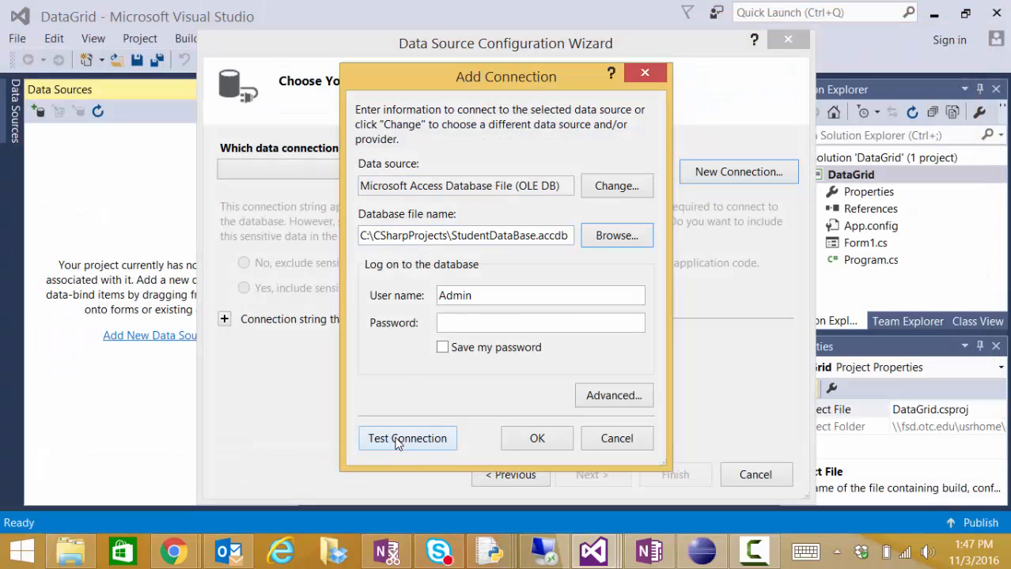
Test the connection successfully and confirm it as the wizard's connection.
left_click(408, 438)
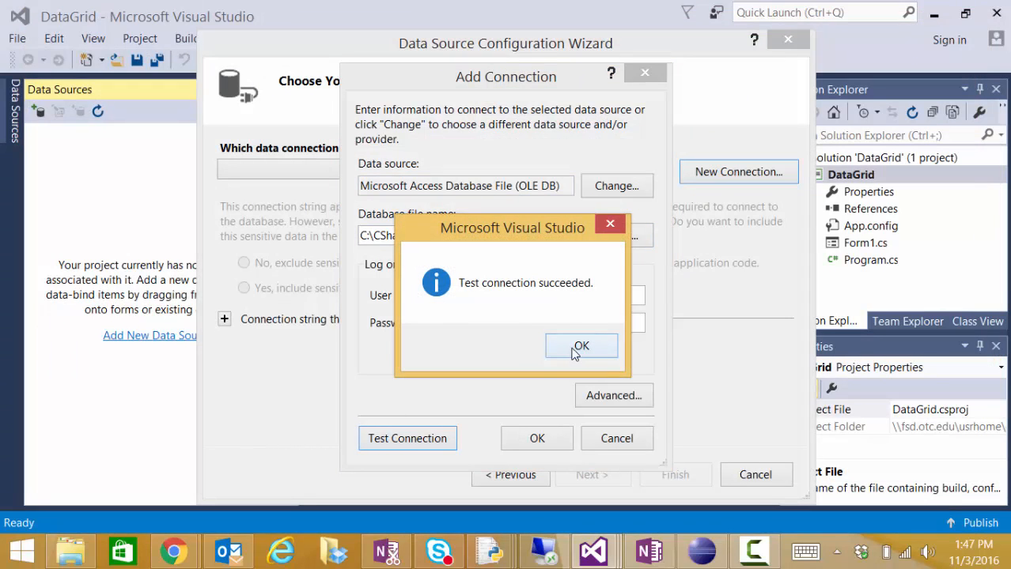
left_click(581, 346)
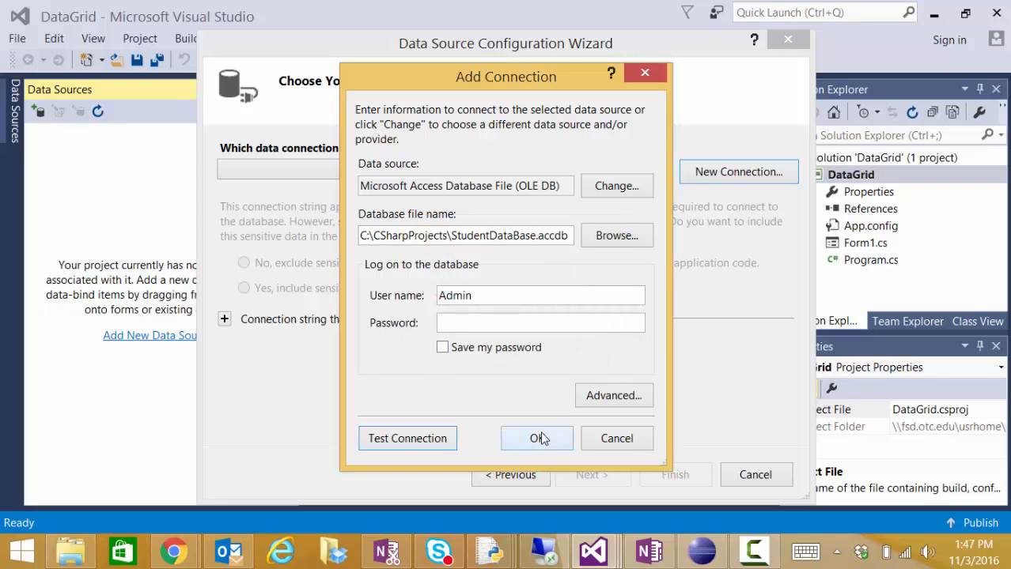
left_click(538, 438)
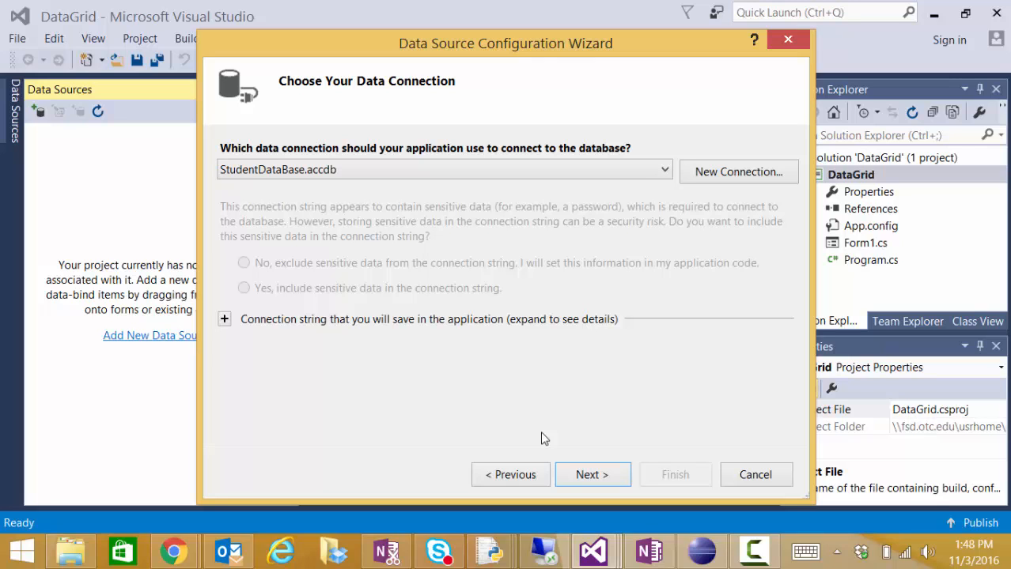
mouse_move(588, 475)
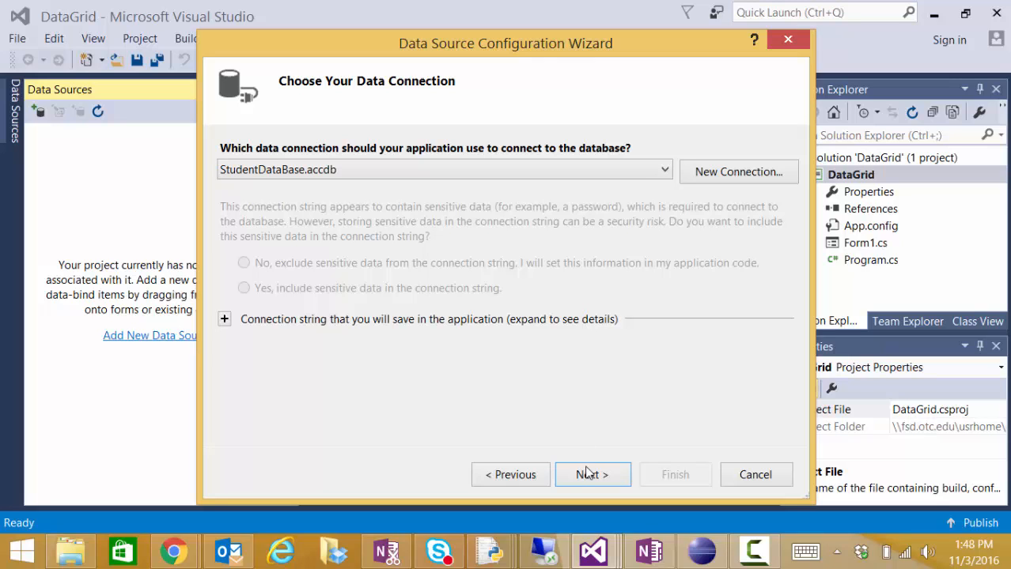
Continue without copying the database, saving the connection as StudentDataBaseConnectionString.
left_click(592, 475)
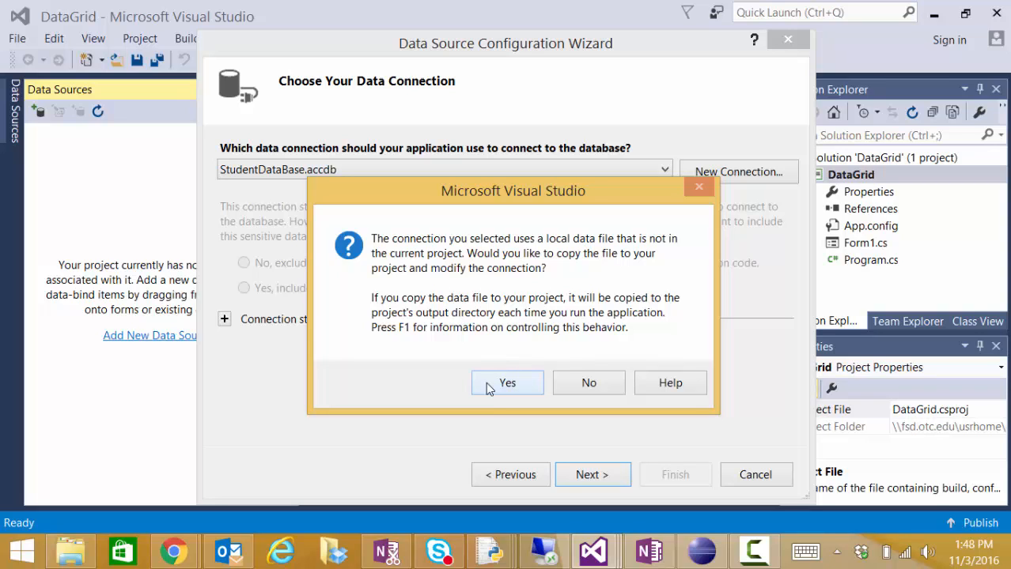
mouse_move(544, 335)
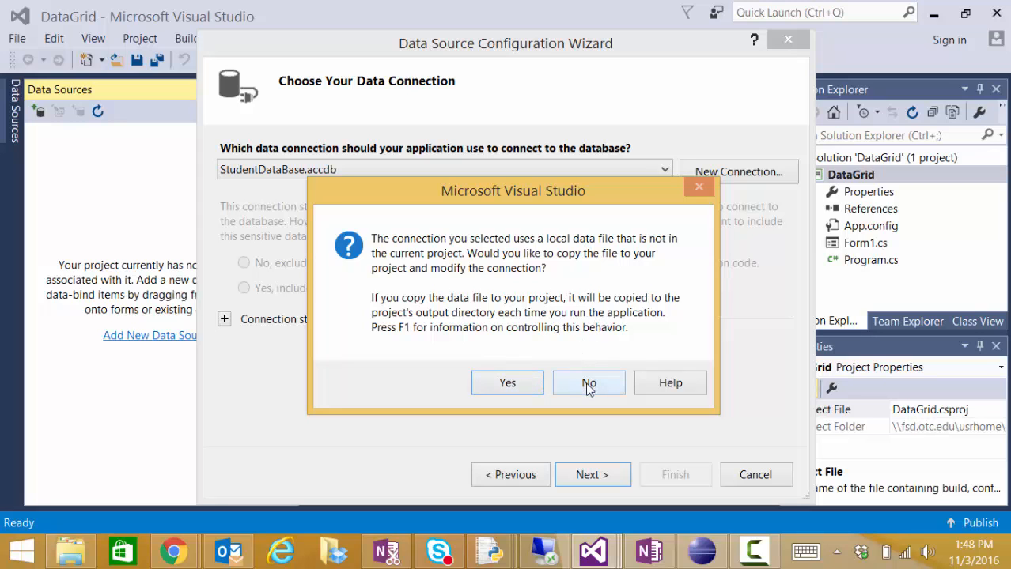
left_click(588, 383)
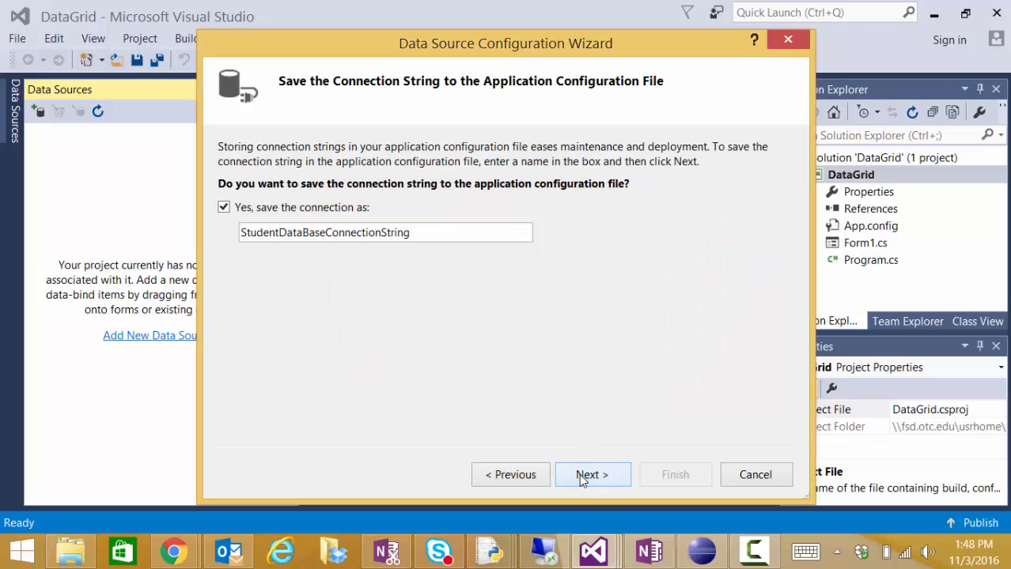
left_click(592, 474)
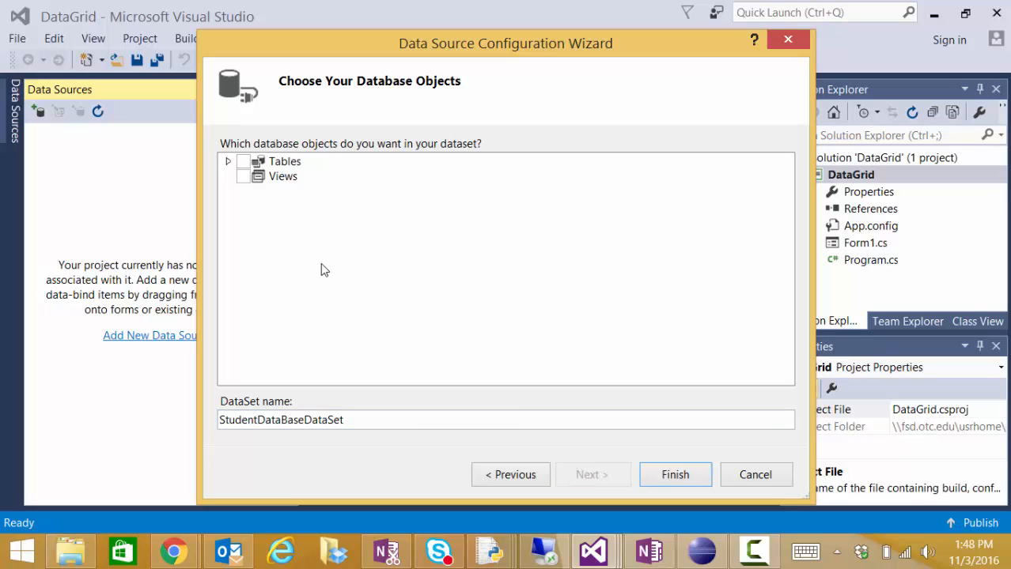
Tick the whole Student table under Tables and finish creating StudentDataBaseDataSet.
left_click(228, 161)
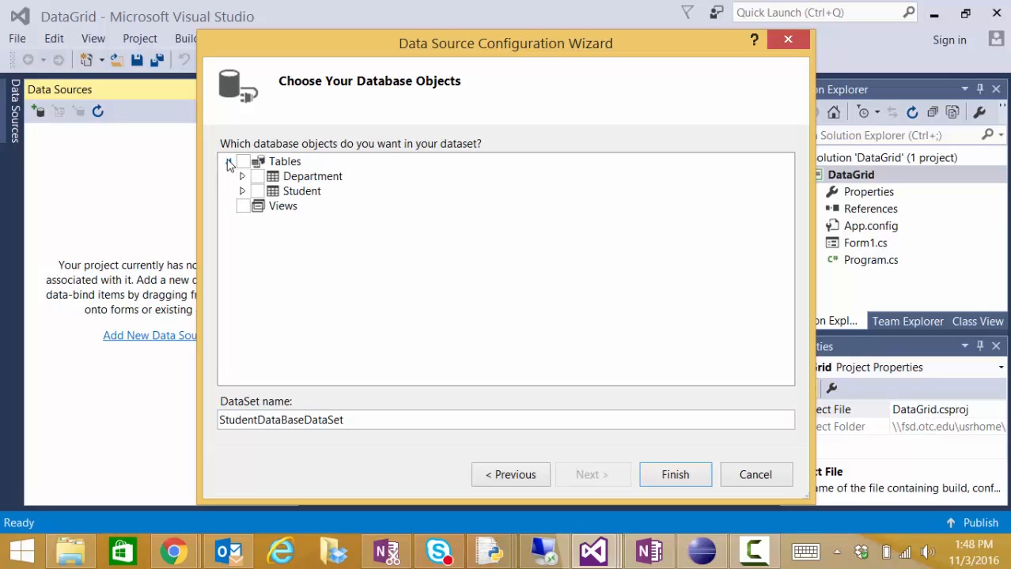
left_click(244, 161)
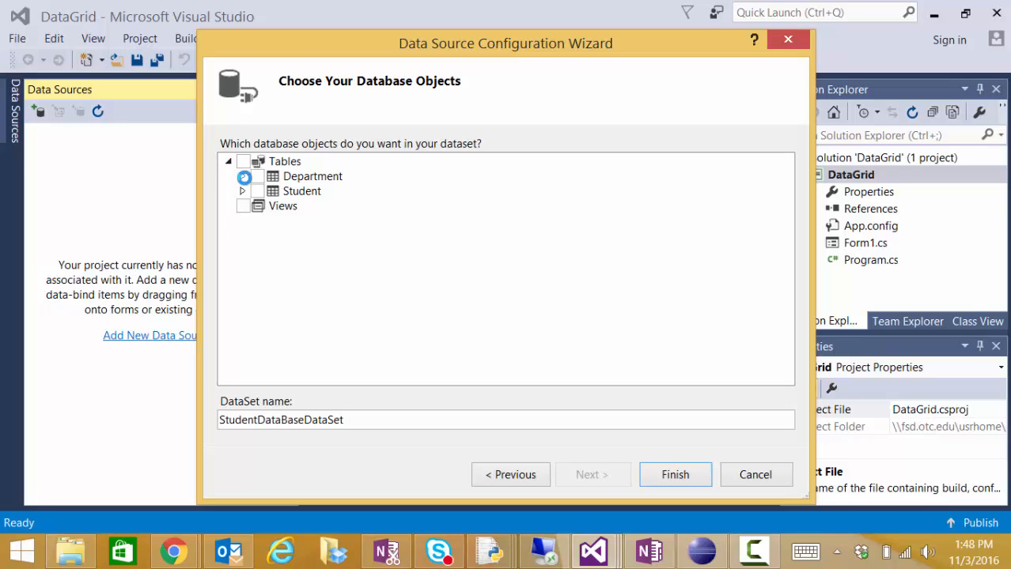
left_click(244, 177)
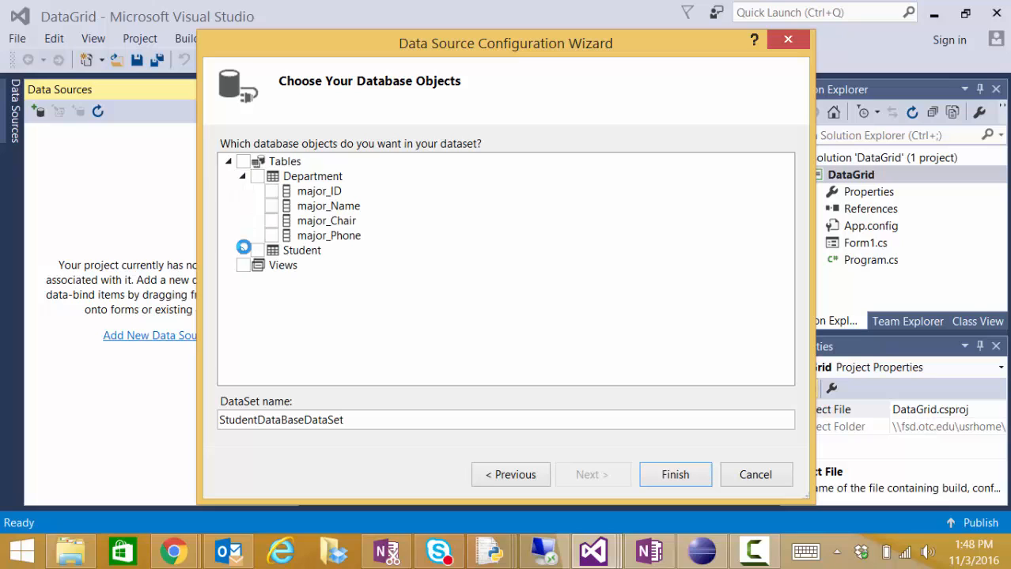
left_click(243, 249)
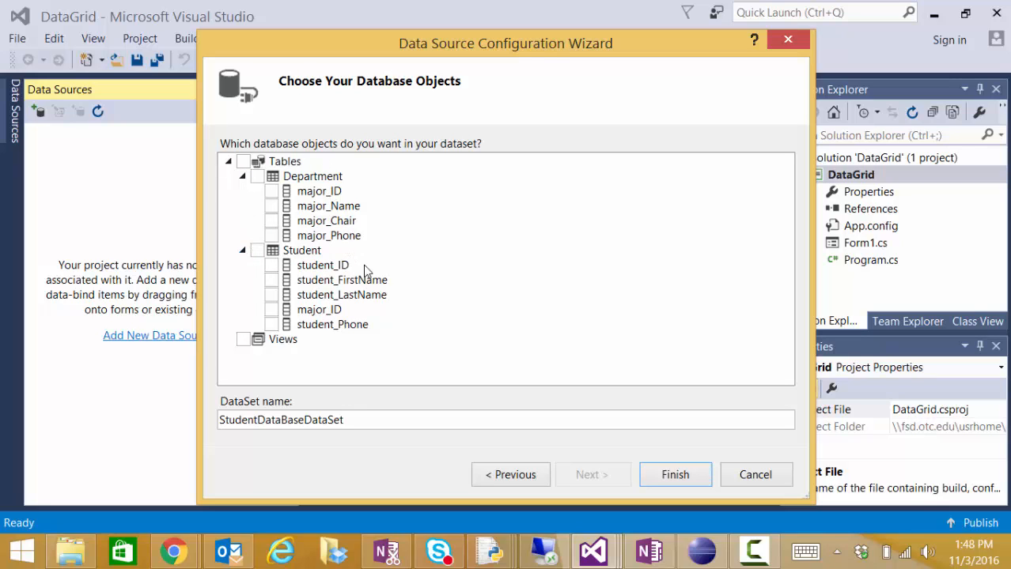
left_click(256, 250)
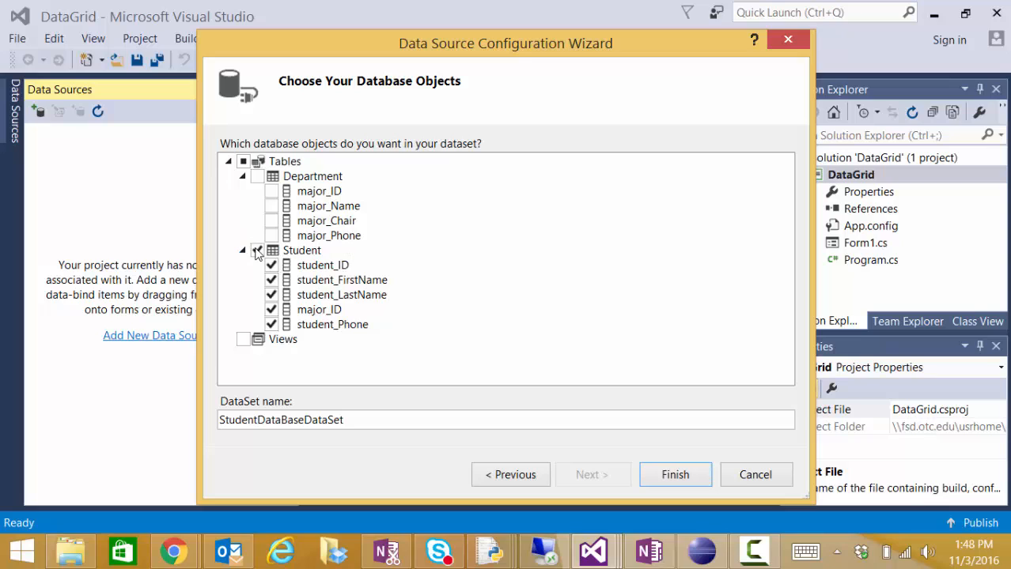
left_click(256, 250)
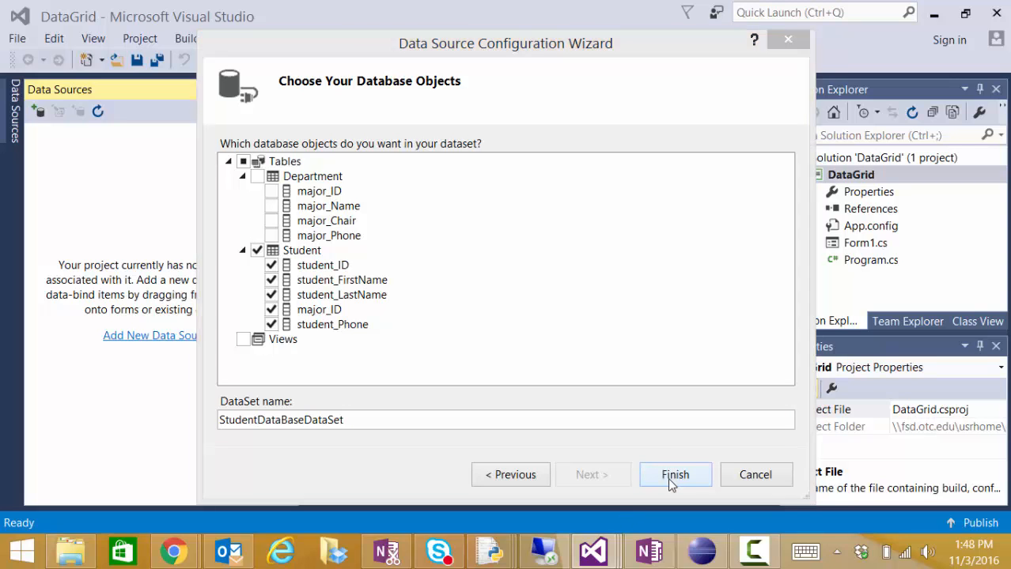
left_click(674, 474)
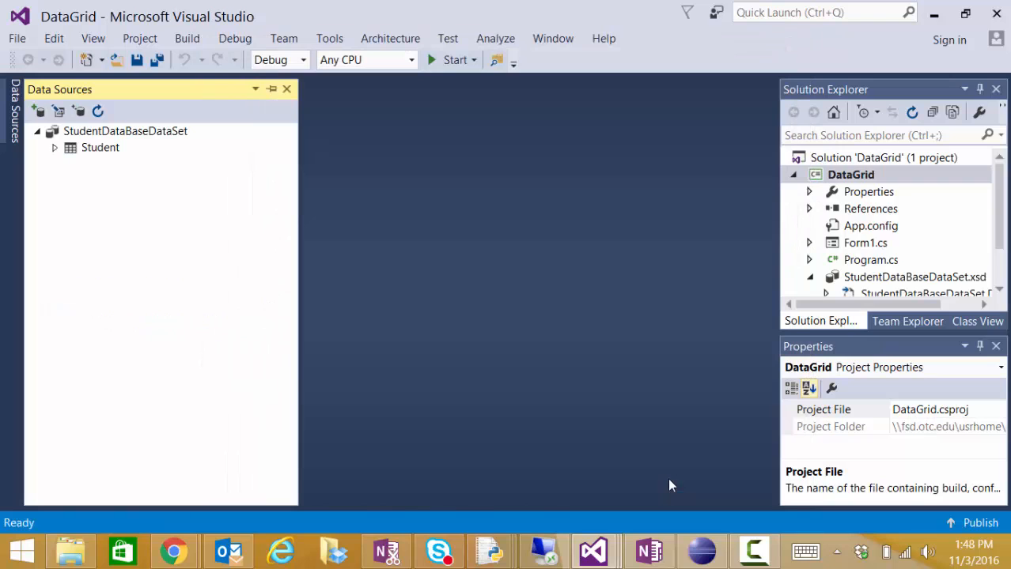
mouse_move(914, 251)
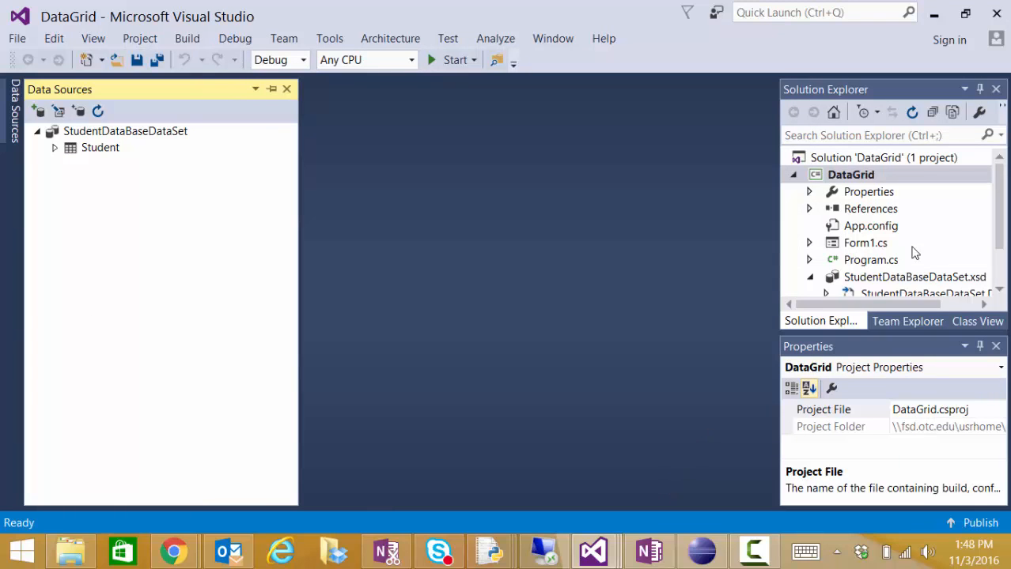
Open Form1 in the designer and pick the Student table from Data Sources for the form.
double_click(865, 244)
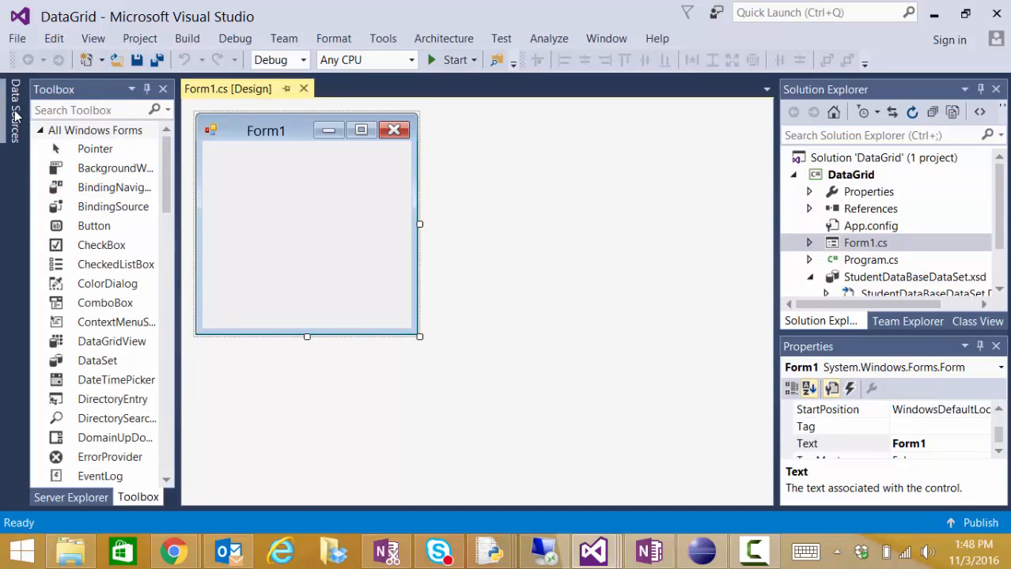
left_click(15, 111)
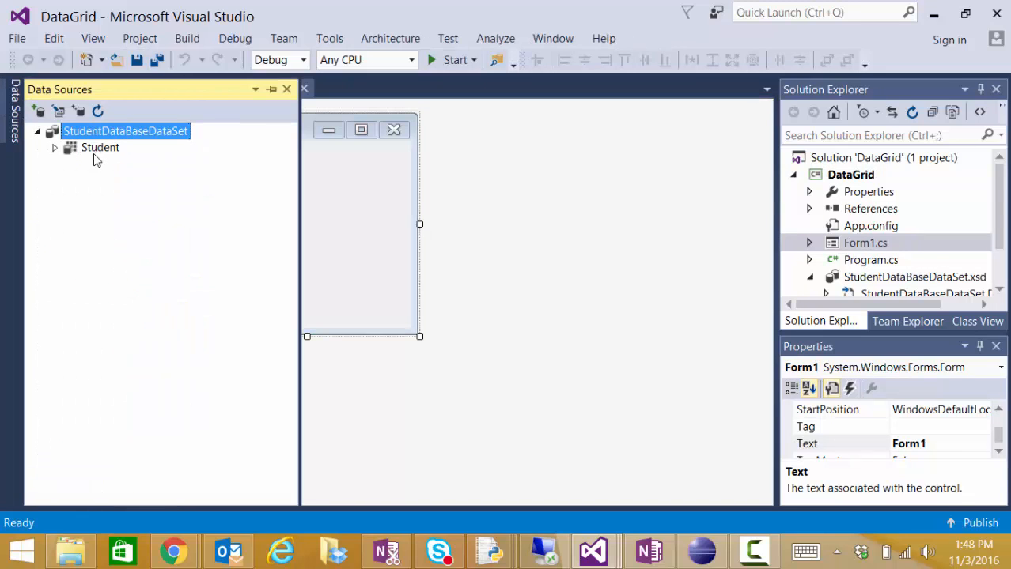
left_click(100, 147)
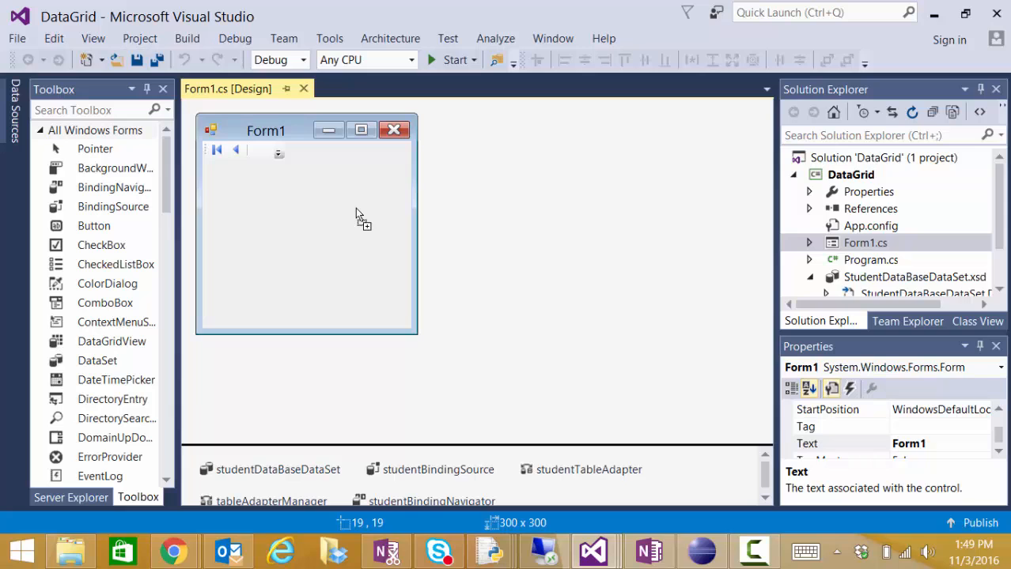
Drop the Student grid on Form1 and dock it to fill the parent container.
left_click_drag(419, 336, 598, 392)
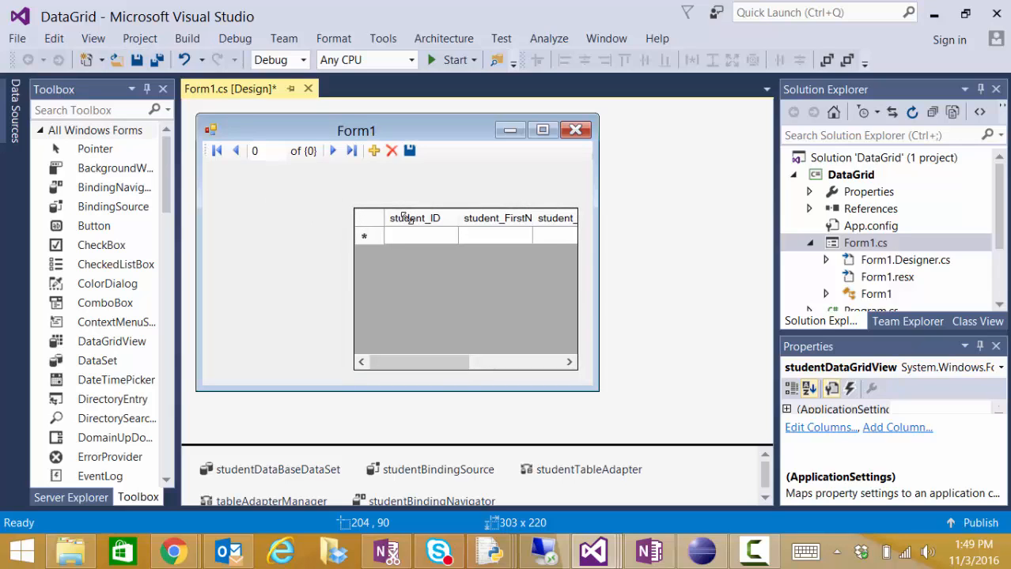
left_click(465, 288)
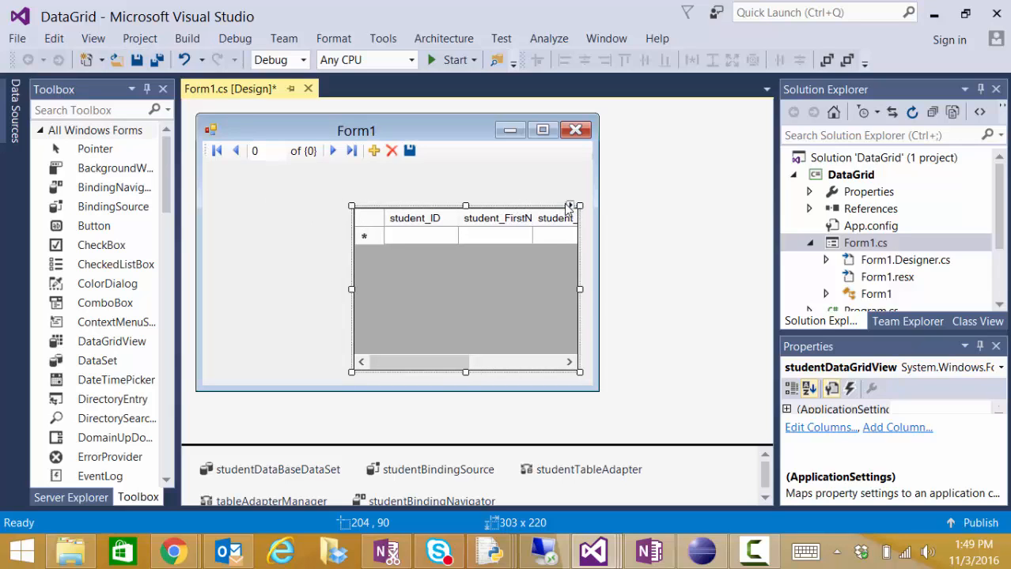
left_click(569, 206)
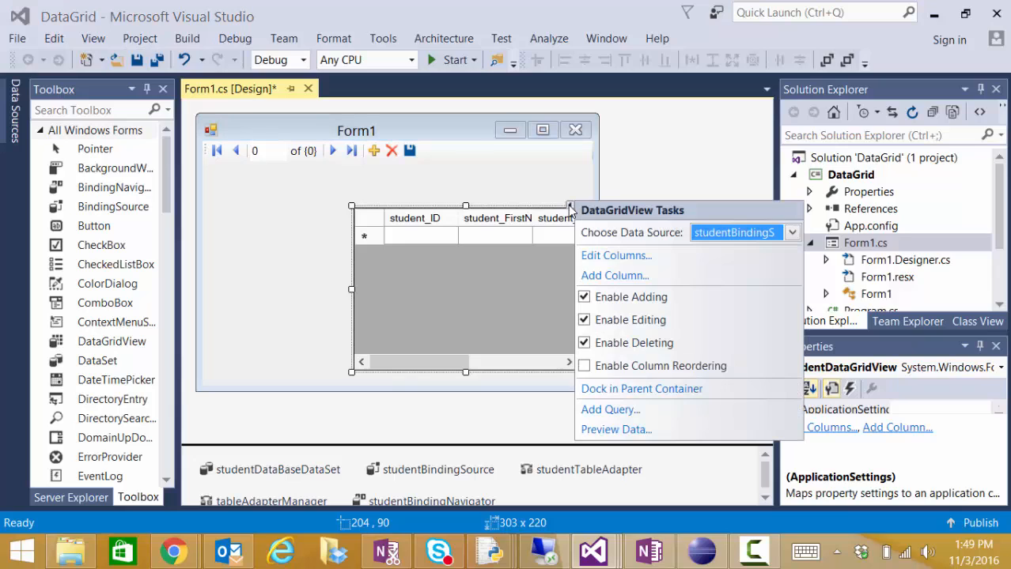
mouse_move(623, 396)
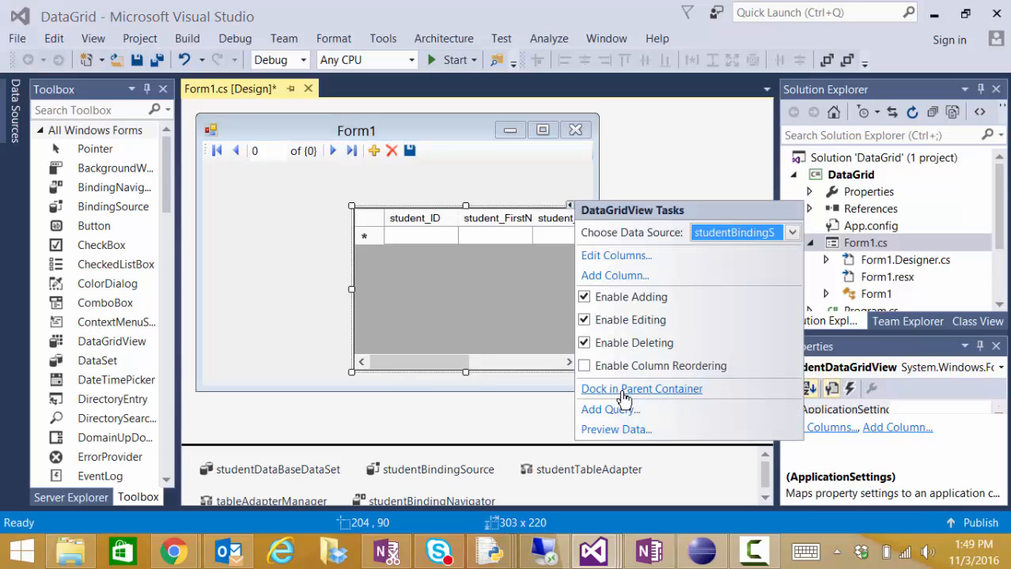
left_click(642, 389)
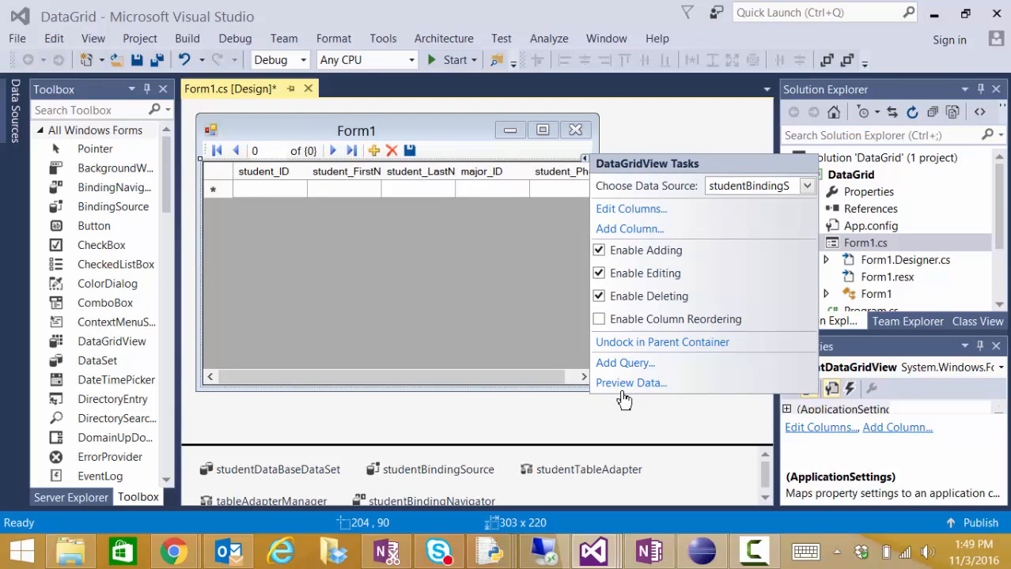
mouse_move(649, 228)
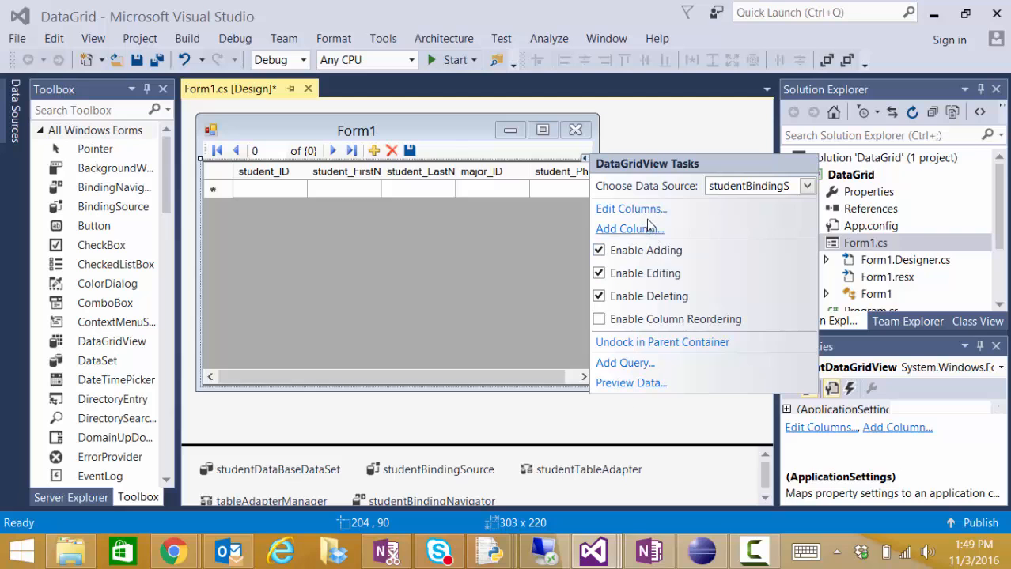
left_click(630, 209)
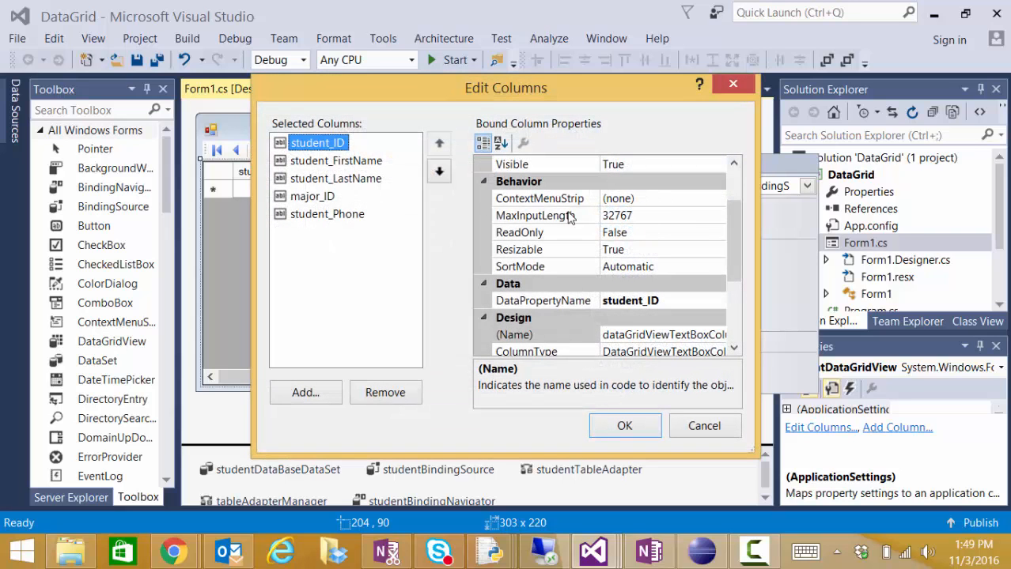
Move student_LastName to the first position and head it Last Name.
left_click(336, 177)
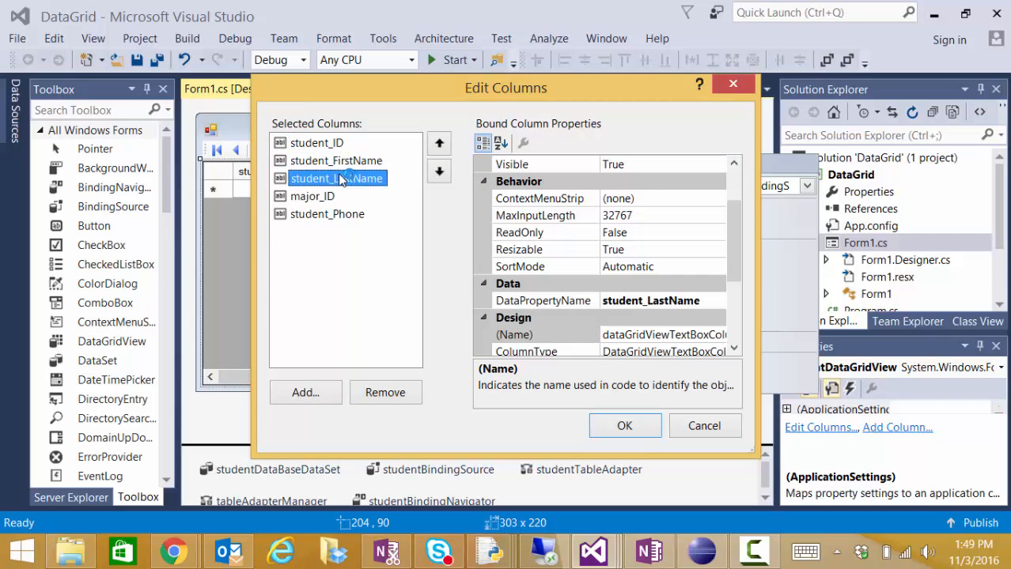
left_click(440, 142)
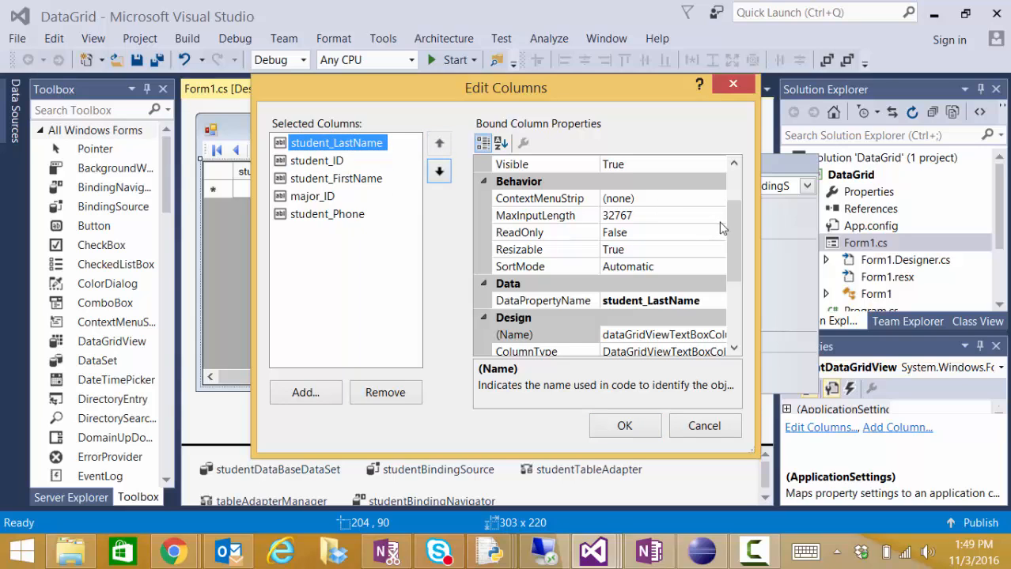
scroll("up", 3)
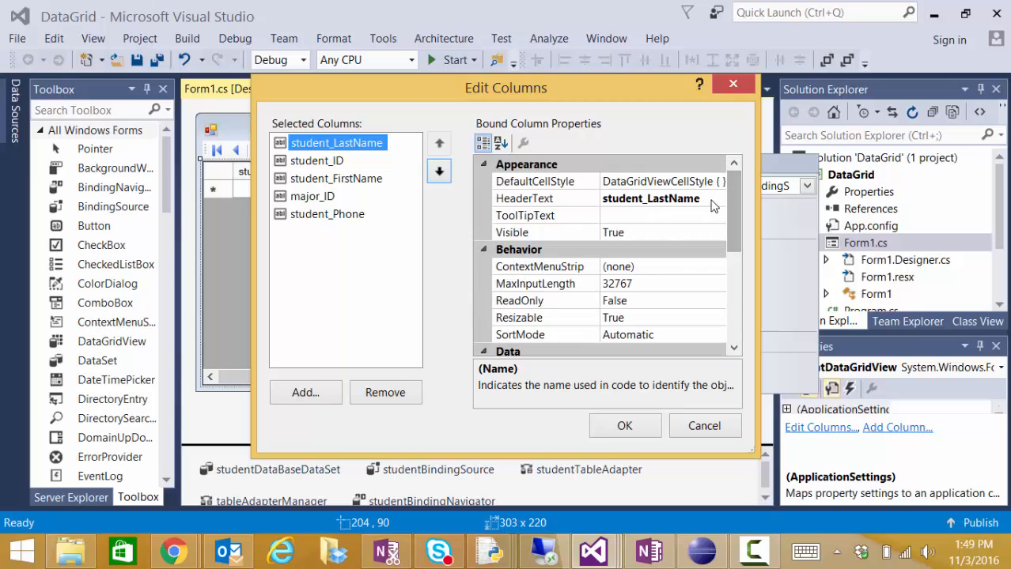
left_click(546, 199)
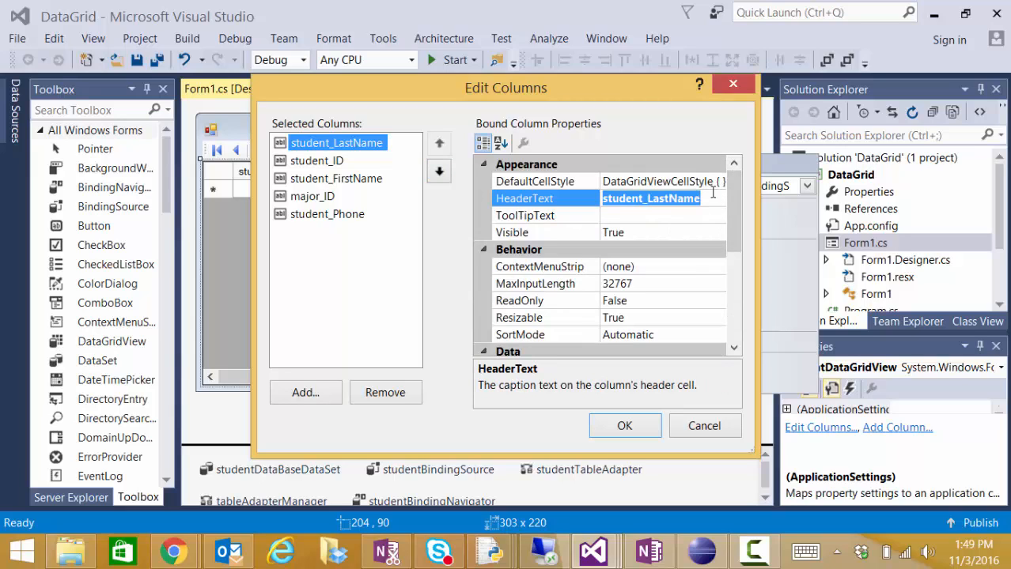
type("Lat")
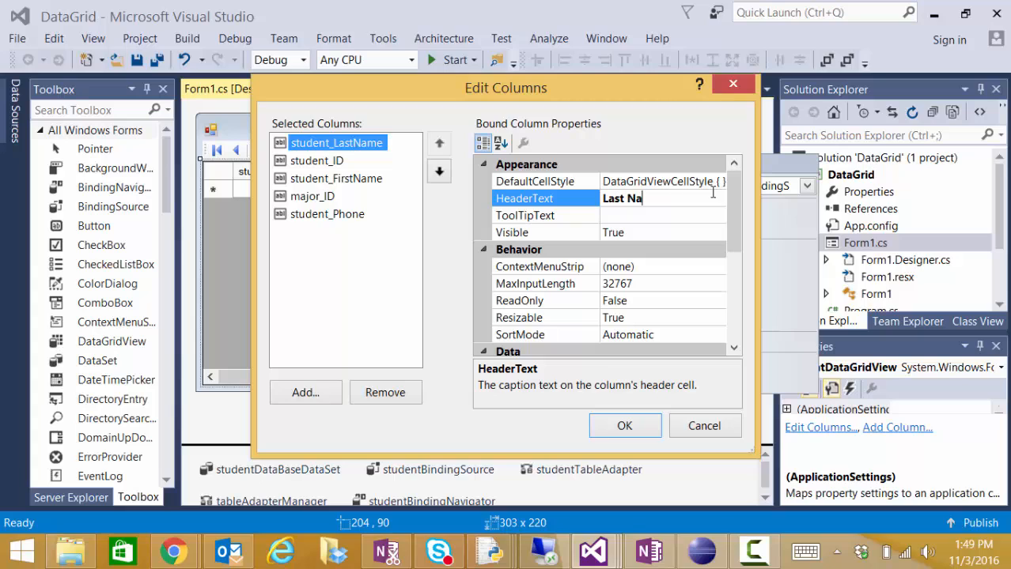
type("me")
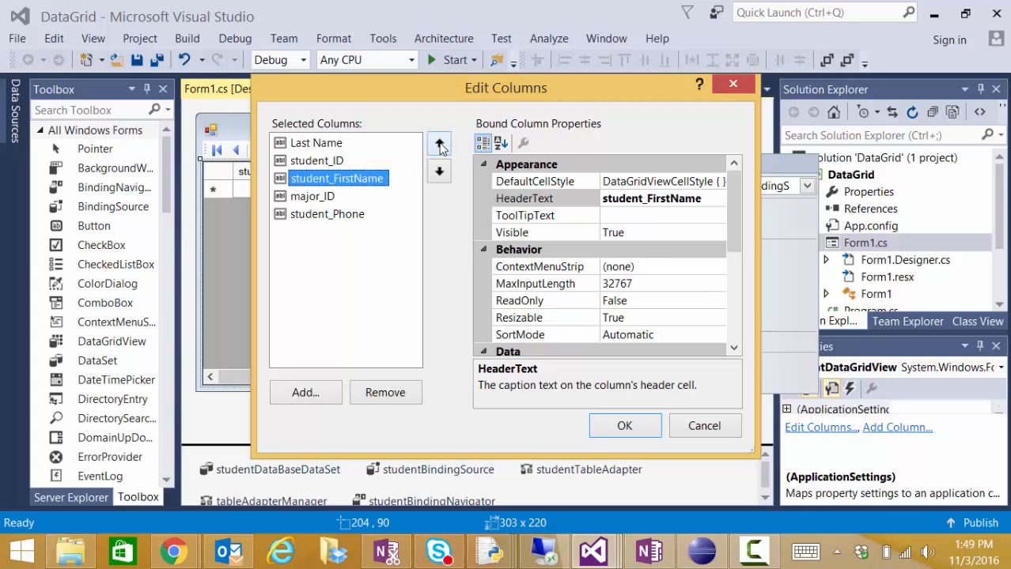
Move student_FirstName to second position and head it First Name.
left_click(438, 142)
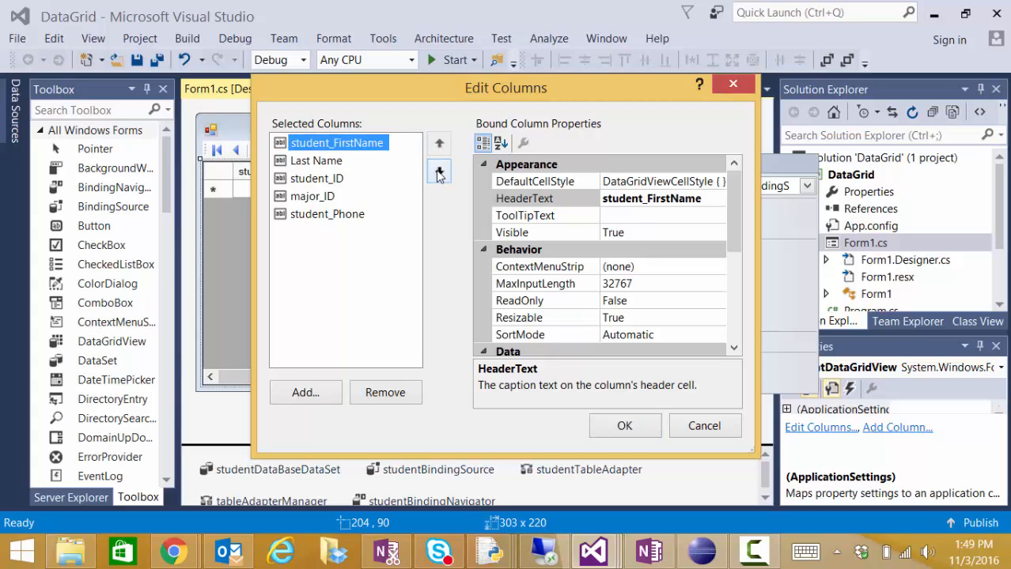
left_click(438, 171)
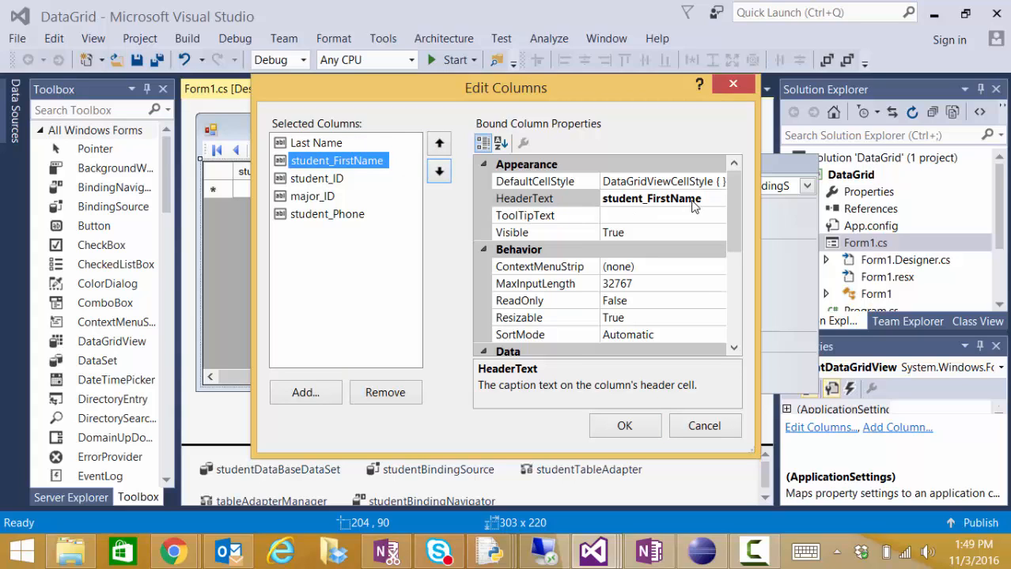
left_click(652, 199)
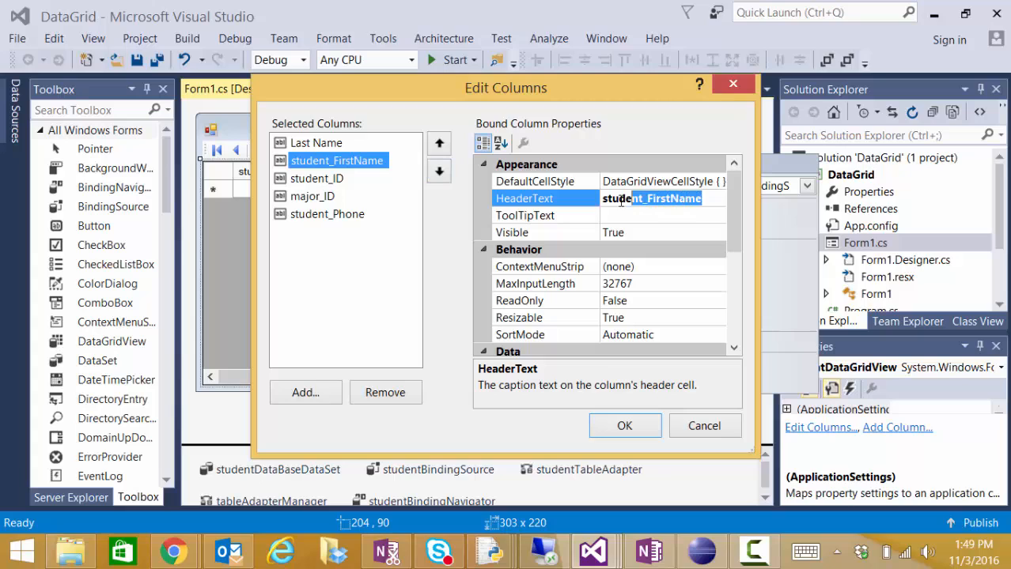
type("First")
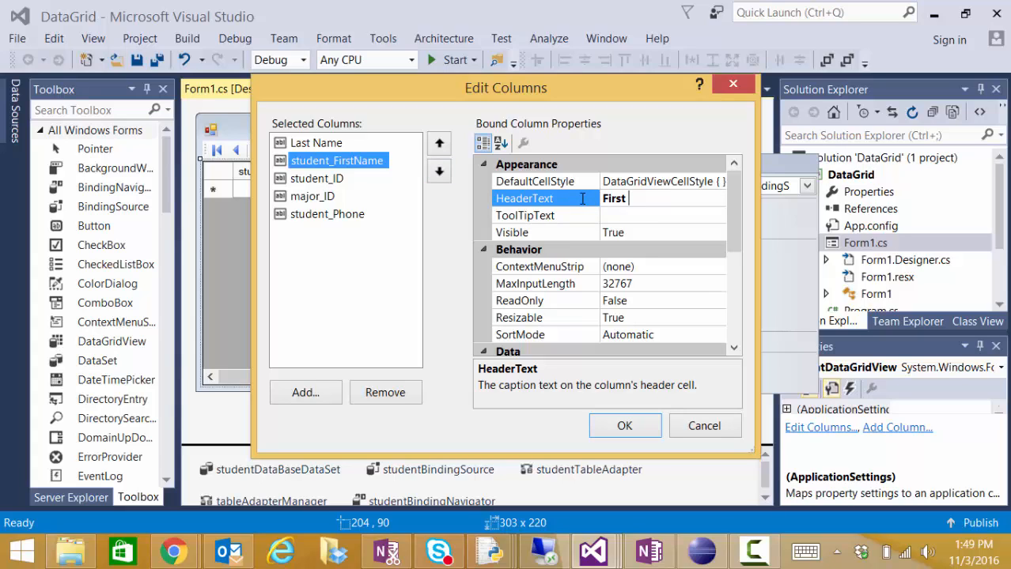
type("Name")
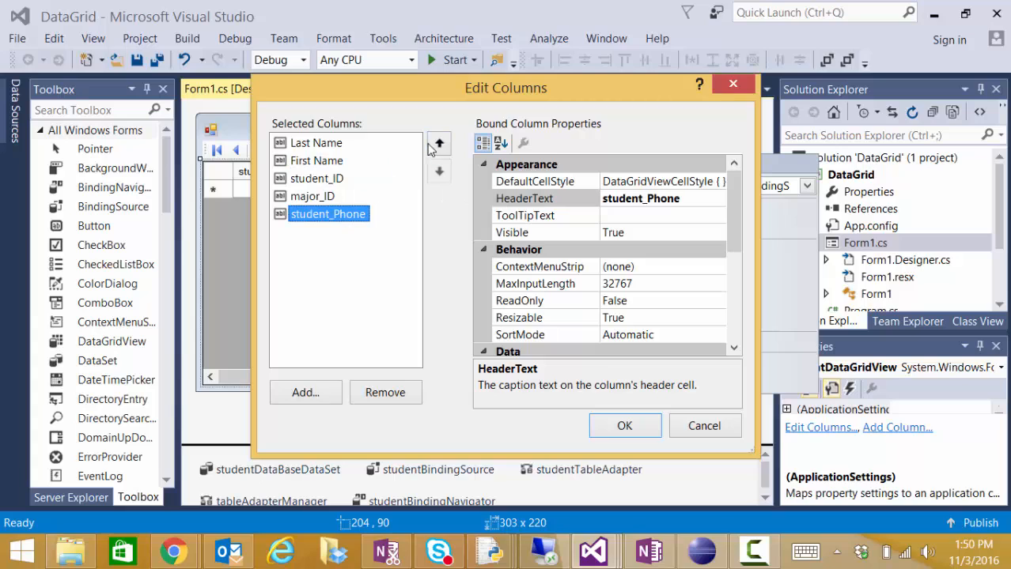
Move the phone column above student_ID and rename headers to Phone and Student ID.
left_click(438, 142)
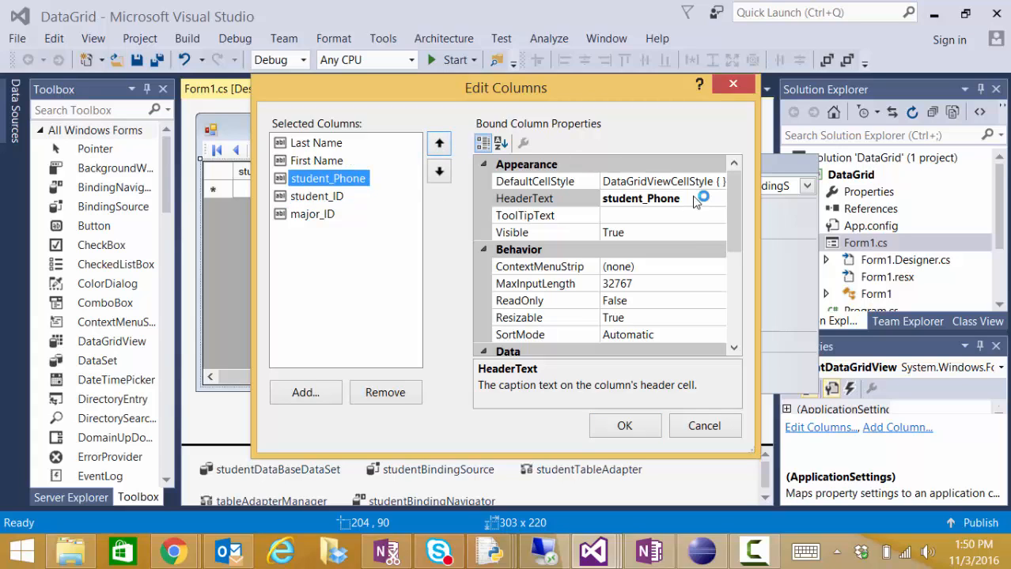
left_click(640, 198)
type("Phone")
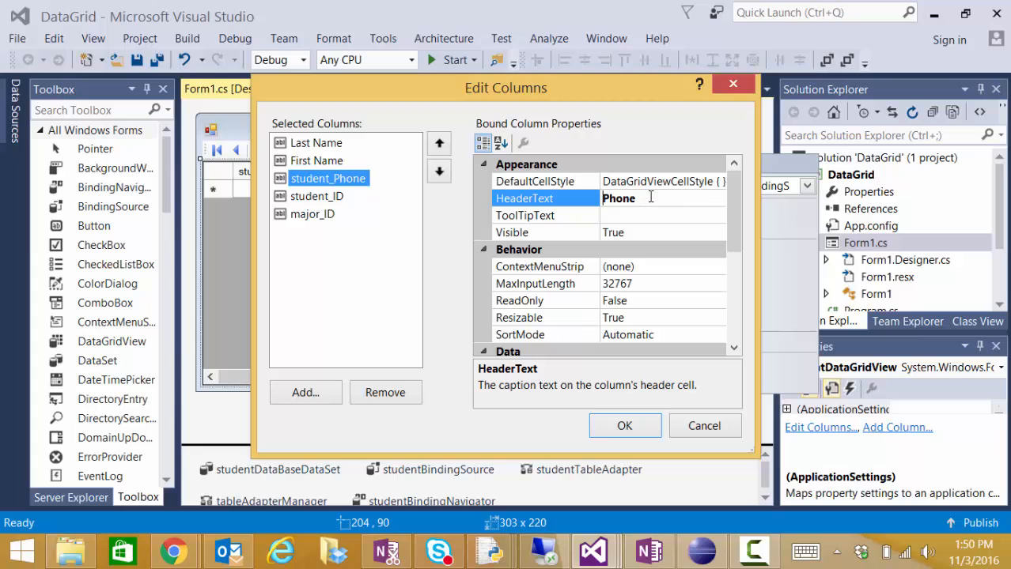
left_click(316, 196)
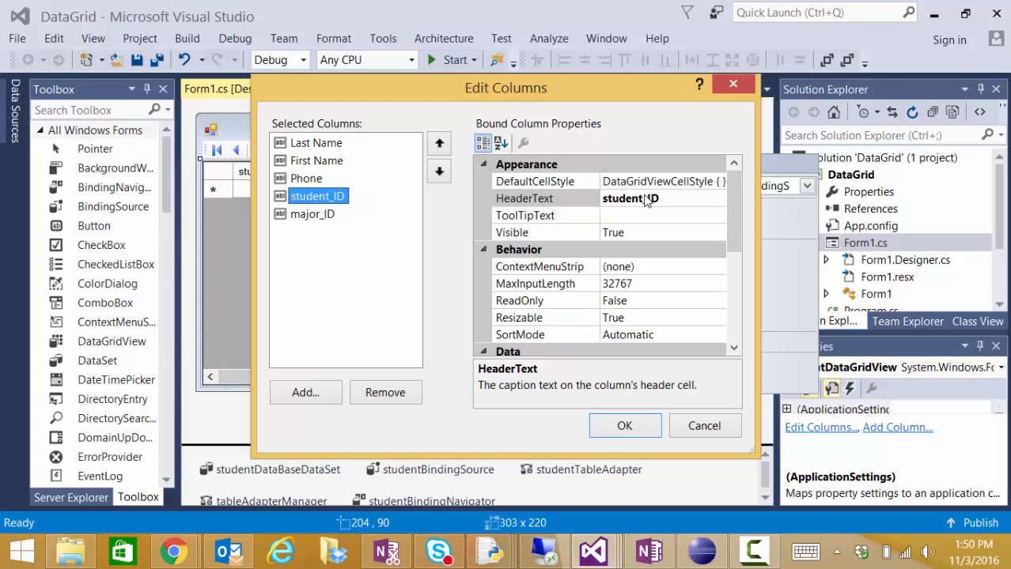
left_click(524, 199)
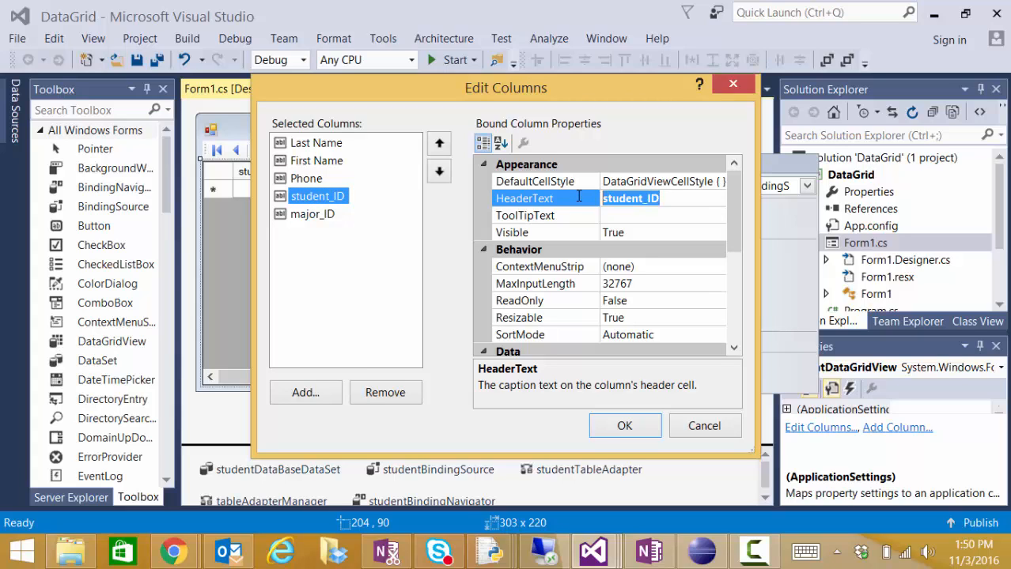
type("Student ID")
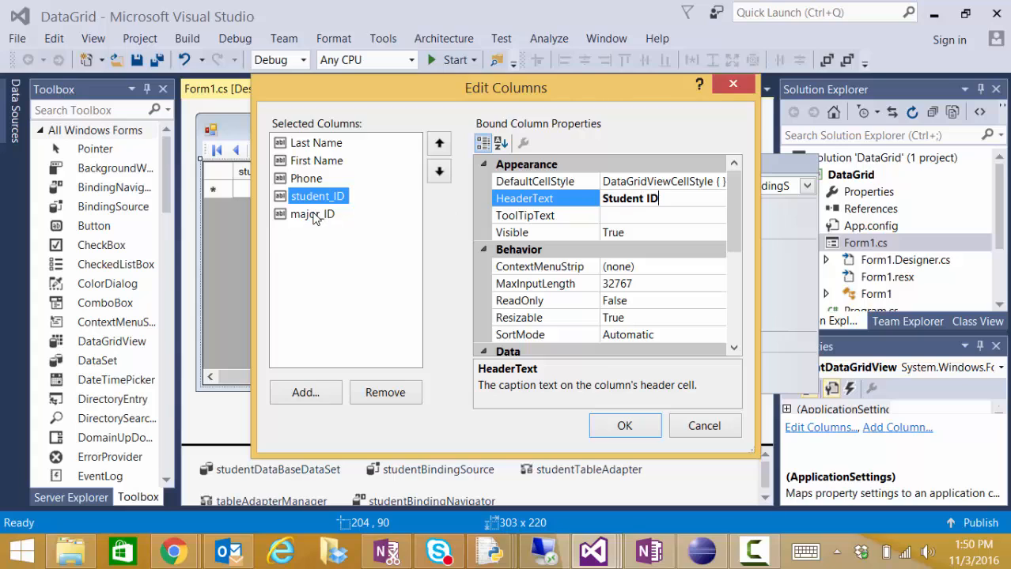
Remove the major_ID column from the grid.
left_click(313, 213)
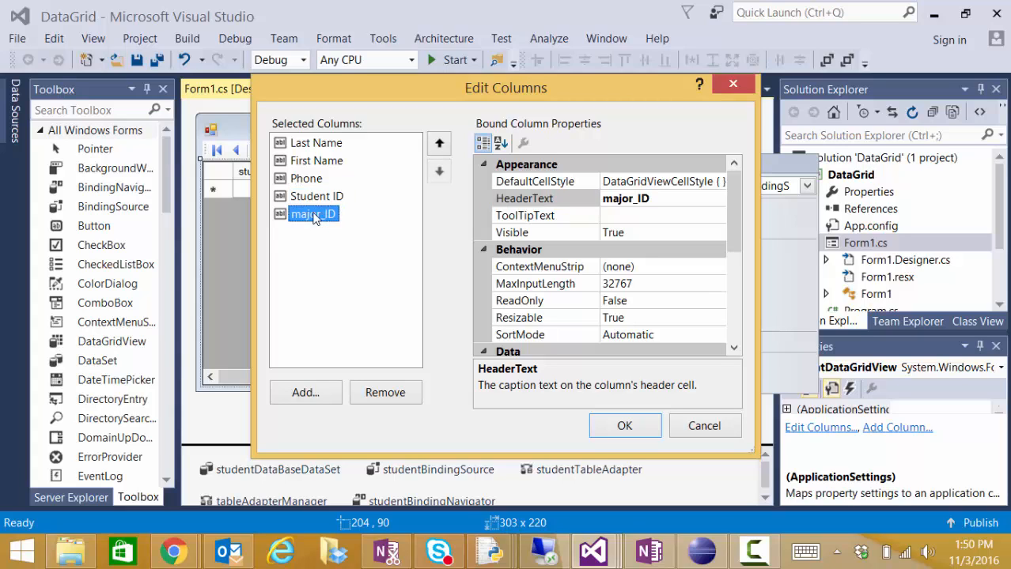
mouse_move(386, 393)
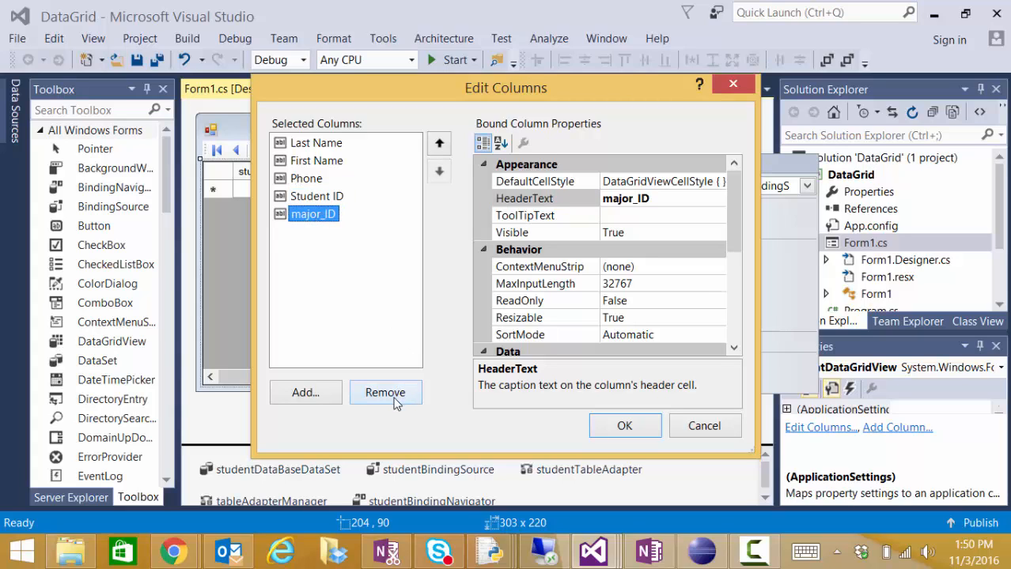
left_click(386, 392)
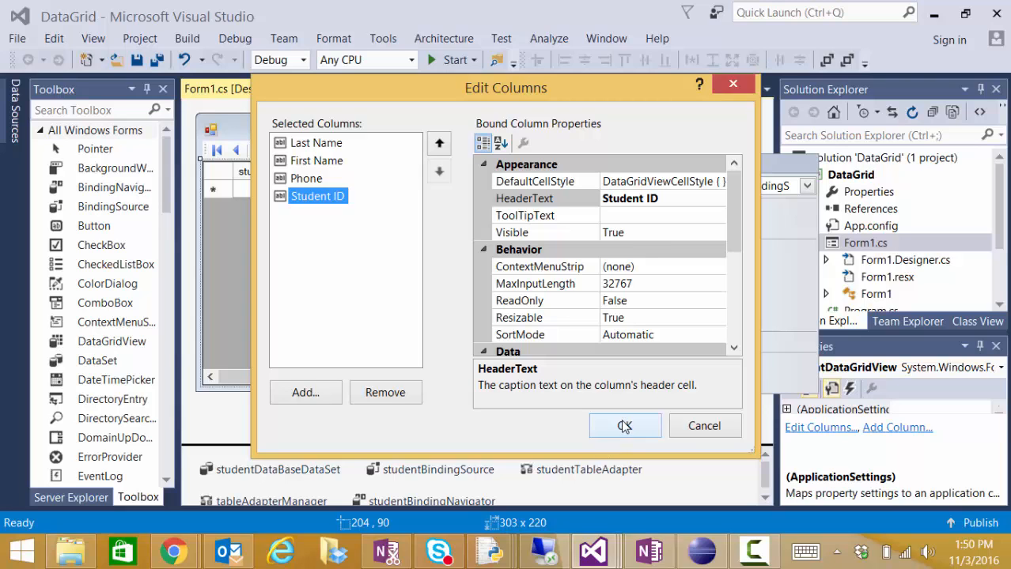
Apply the column edits so the grid shows Last Name, First Name, Phone and Student ID.
left_click(625, 425)
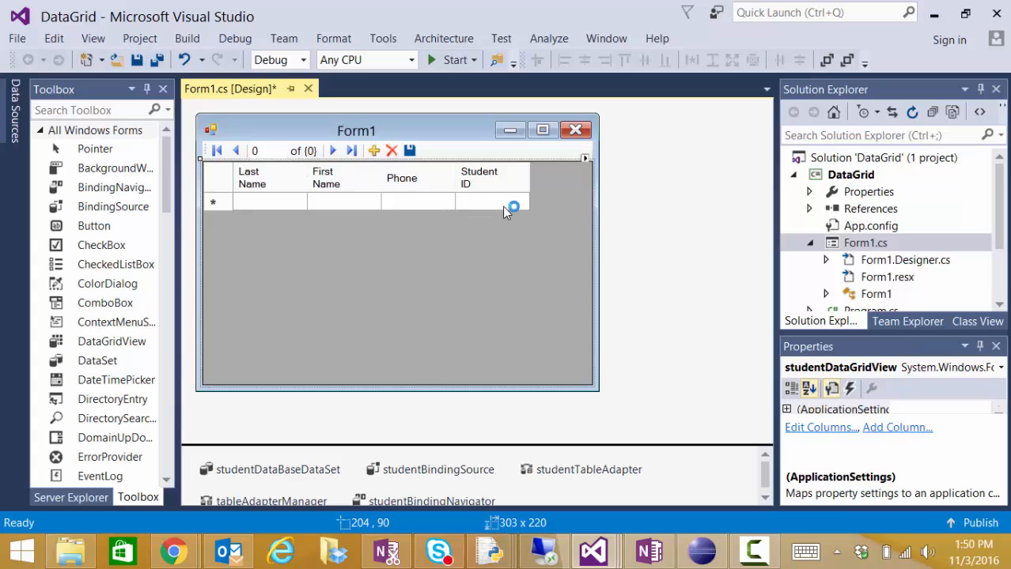
mouse_move(529, 204)
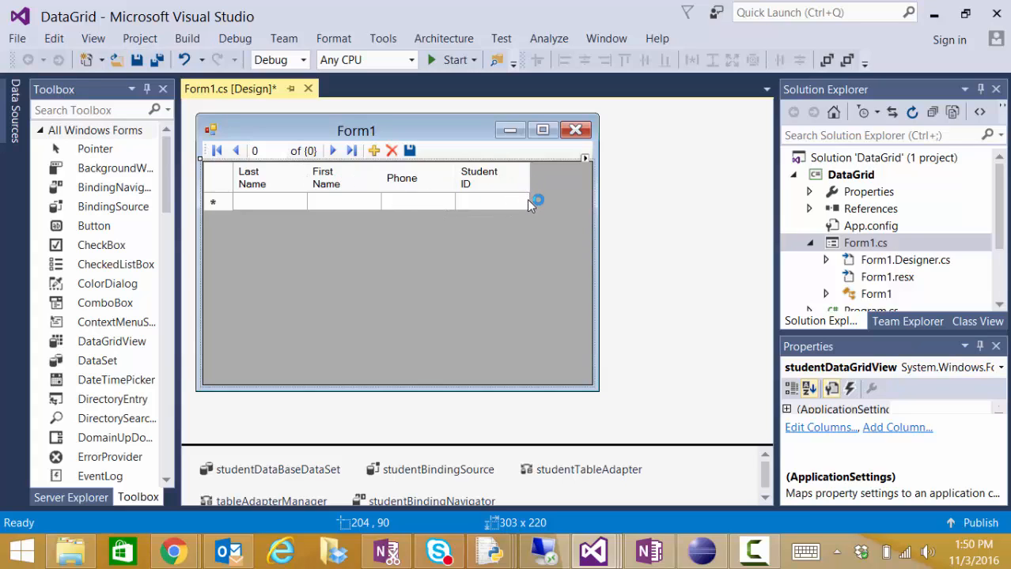
mouse_move(411, 135)
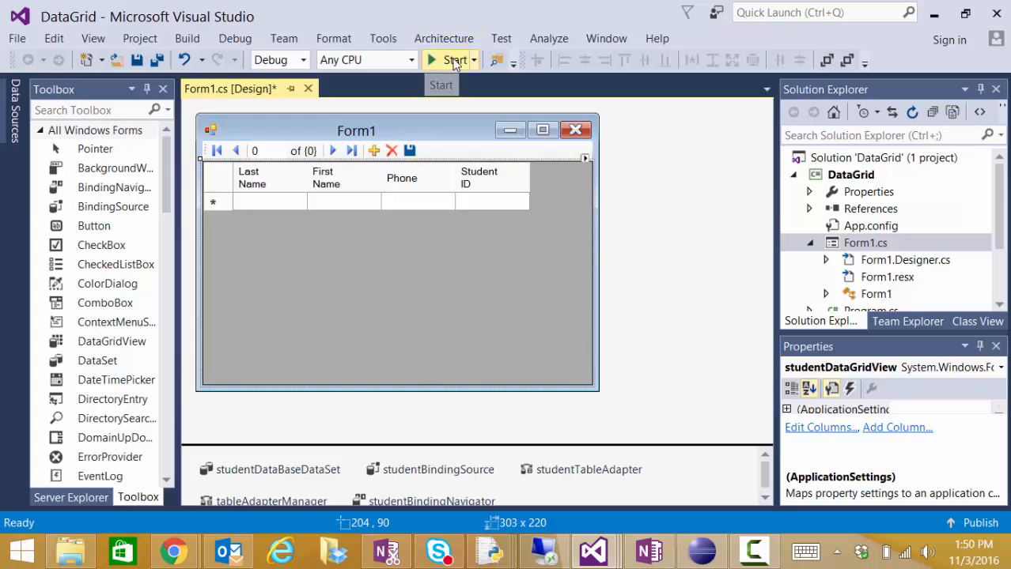
Build and start the DataGrid project so Form1 displays the 14 student records.
left_click(450, 60)
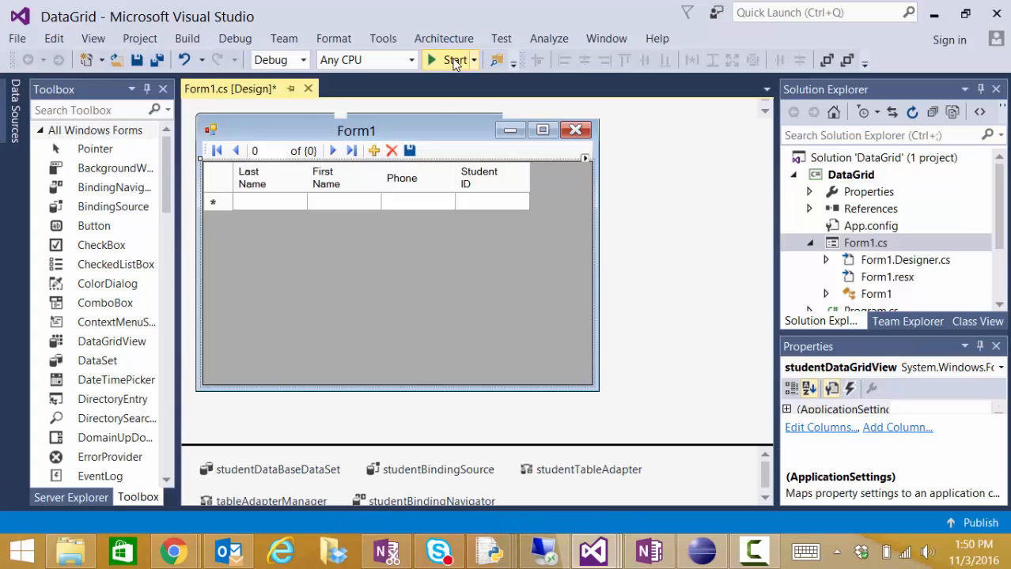
left_click(449, 60)
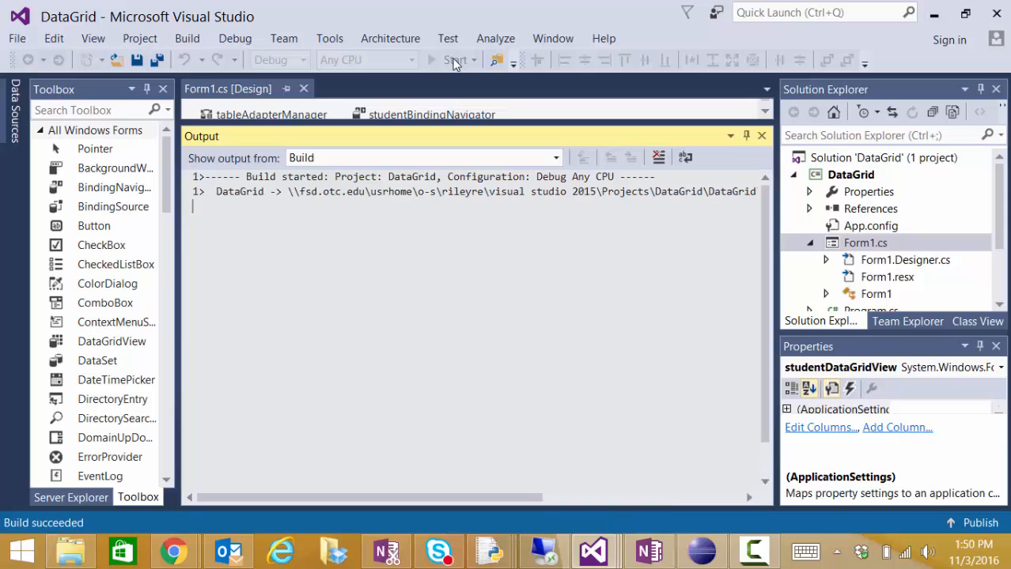
left_click(453, 60)
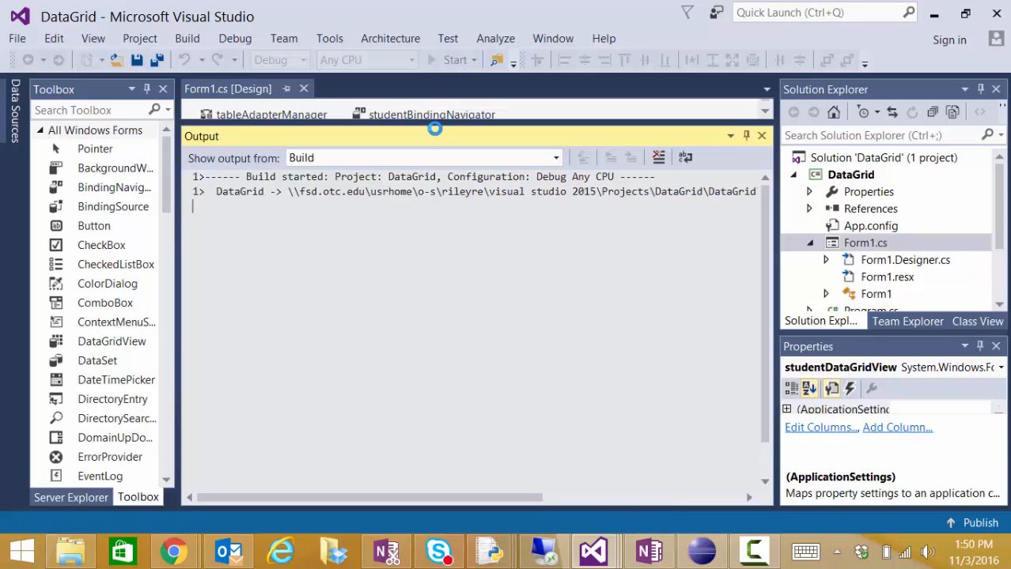
left_click(453, 60)
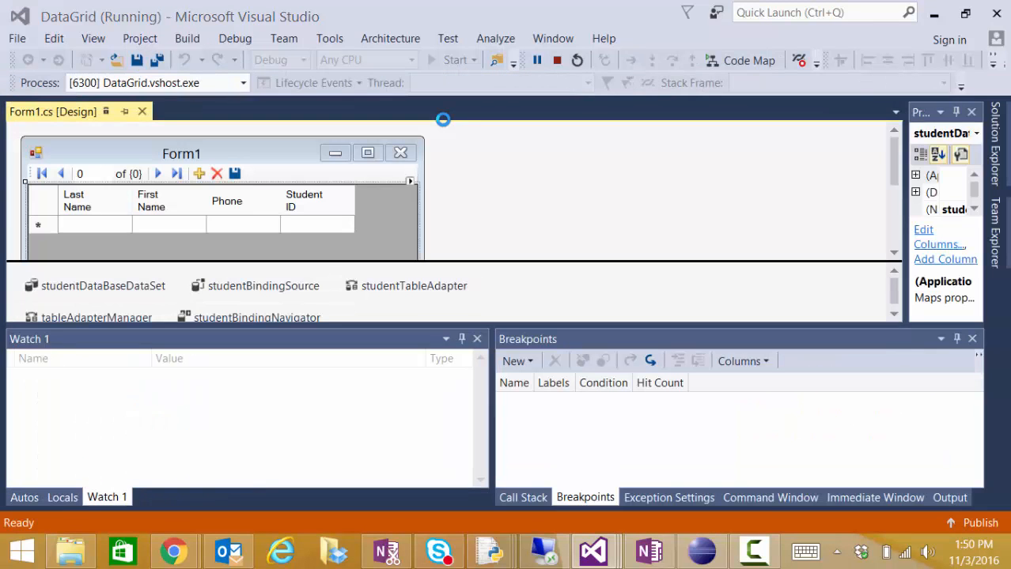
left_click(449, 60)
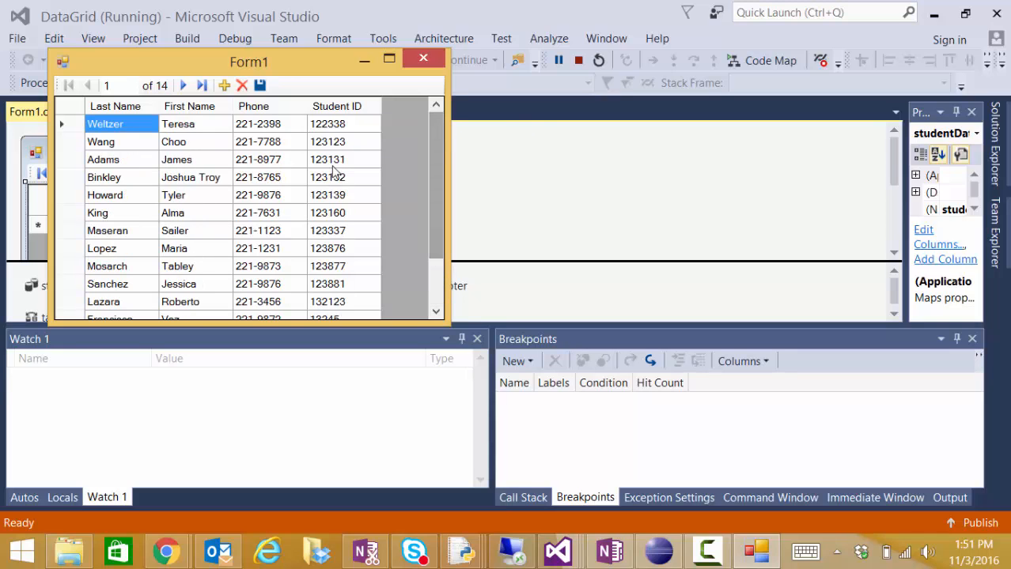
left_click(196, 231)
type("Se")
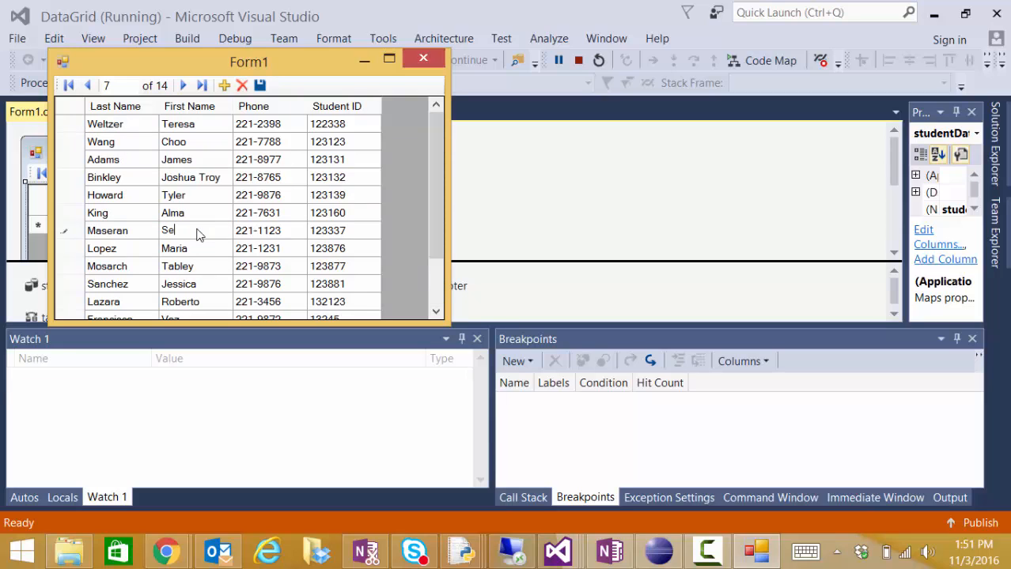
type("yler")
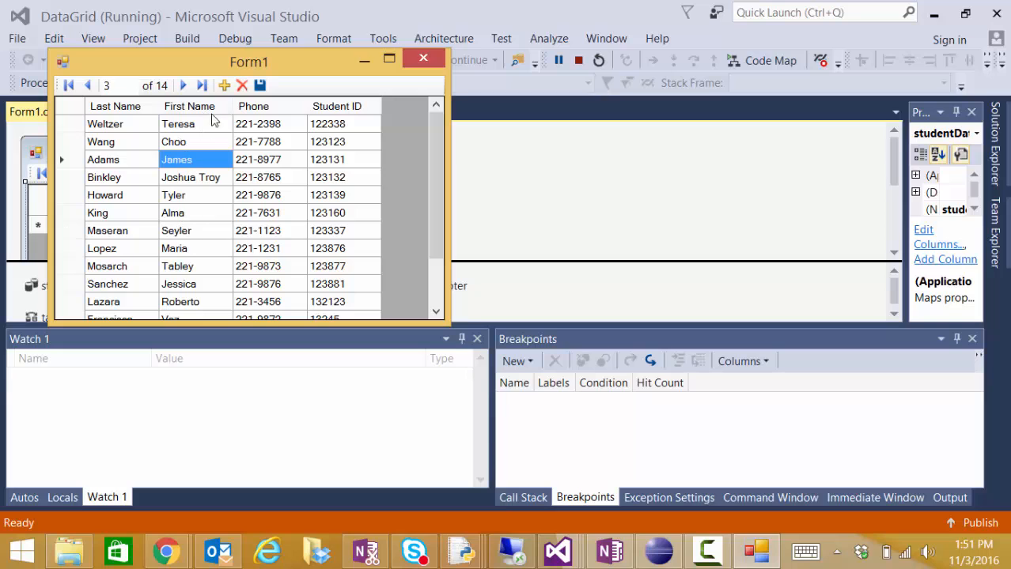
Delete the Adams record and dismiss the missing student ID error for the new row.
left_click(243, 85)
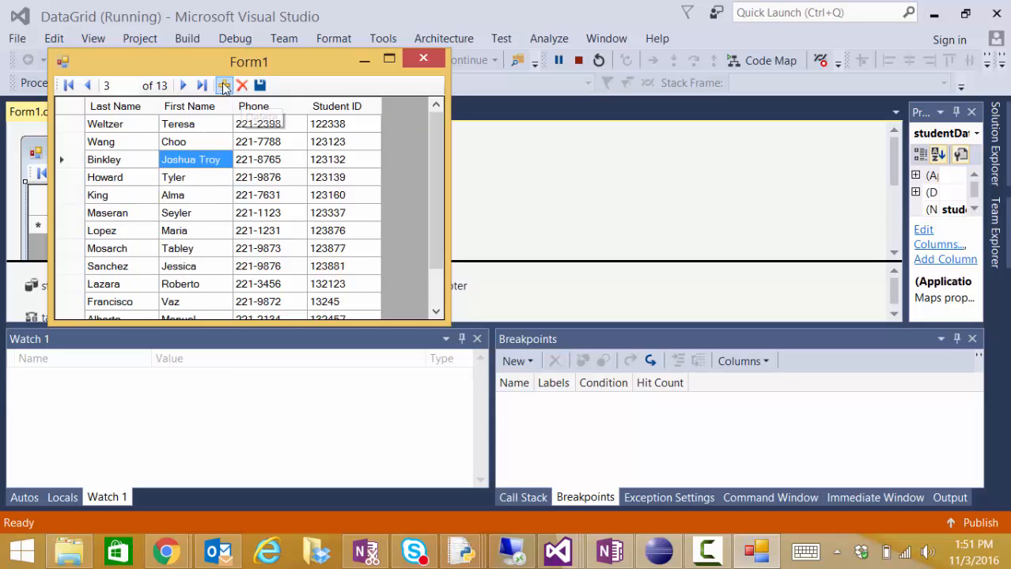
left_click(225, 85)
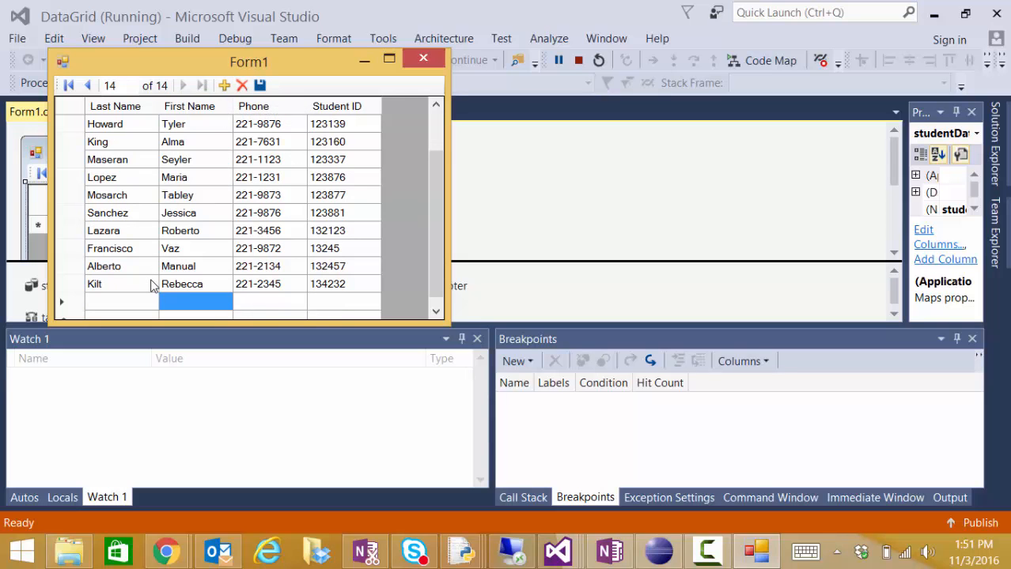
mouse_move(130, 288)
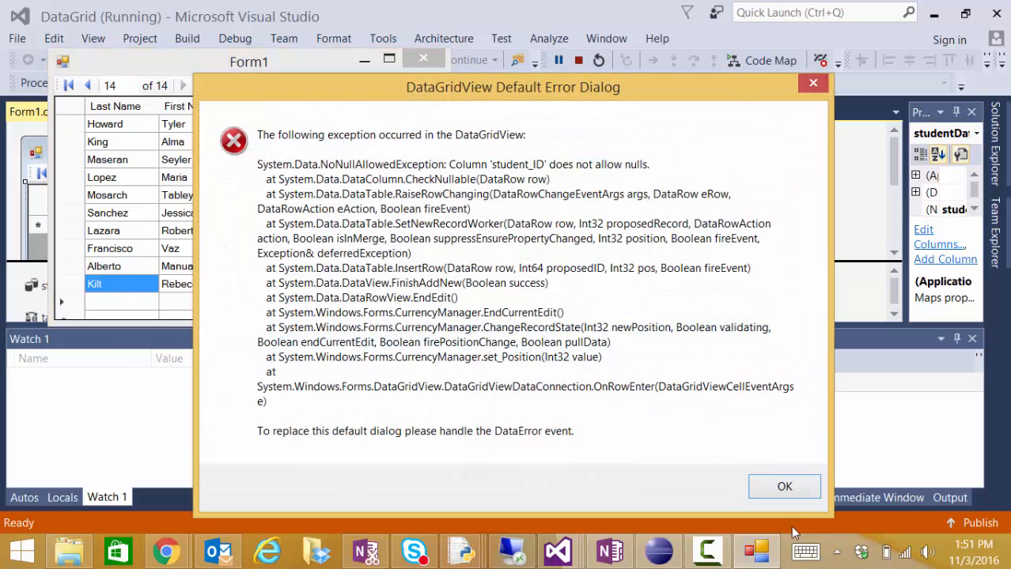
left_click(784, 485)
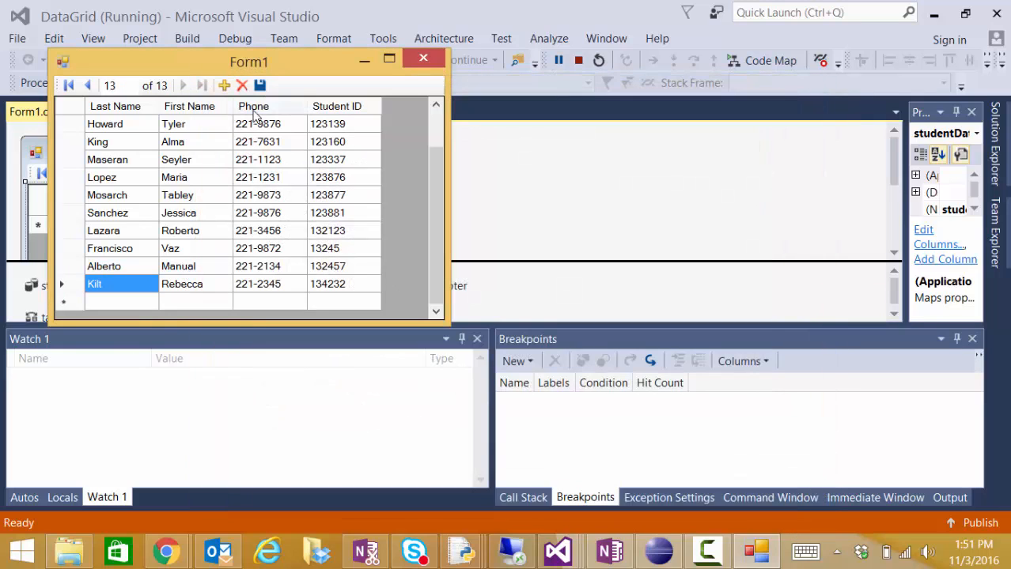
mouse_move(259, 86)
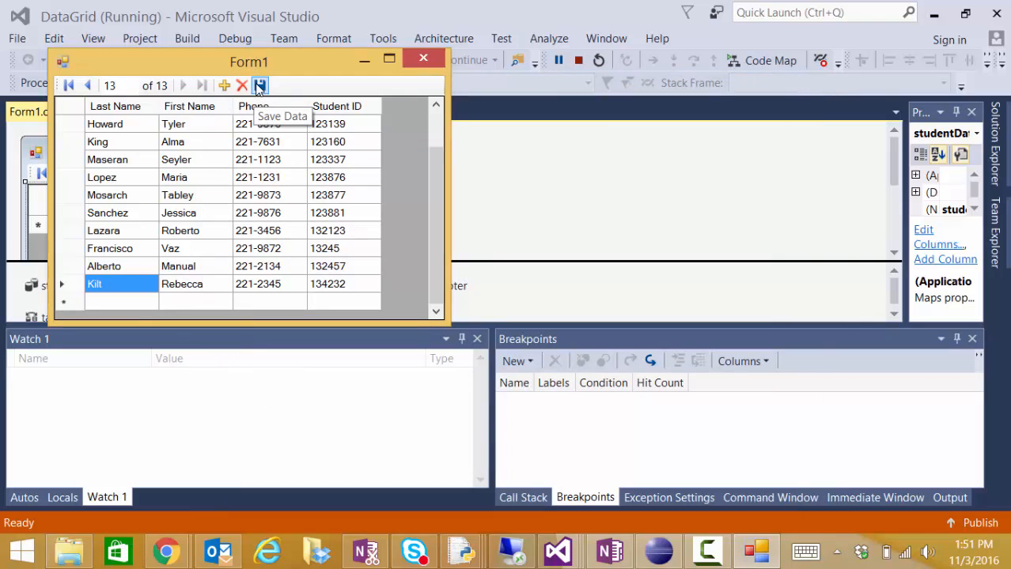
Save the edited records, then step back and forward through the students to record 5 of 13.
left_click(259, 85)
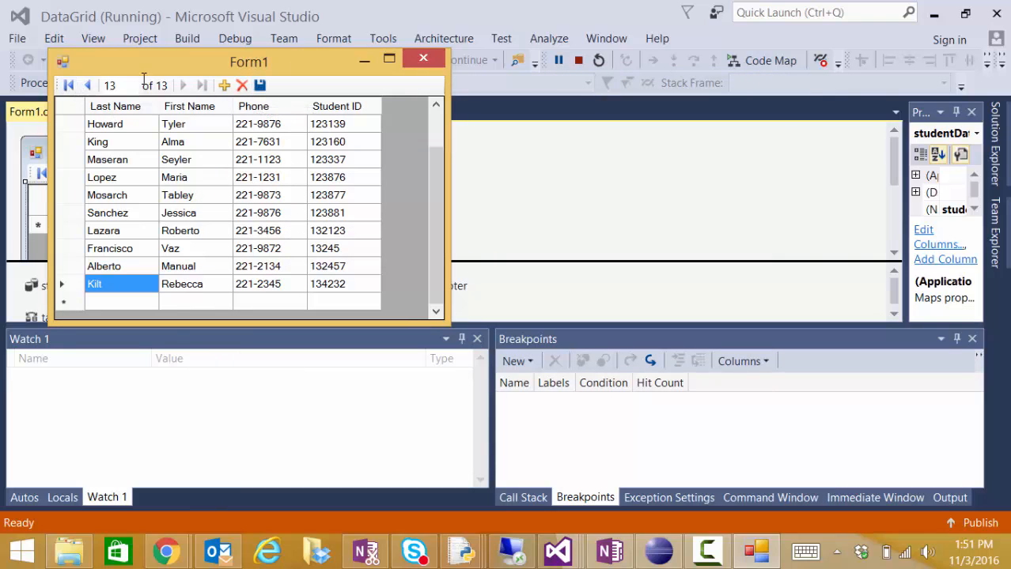
left_click(87, 85)
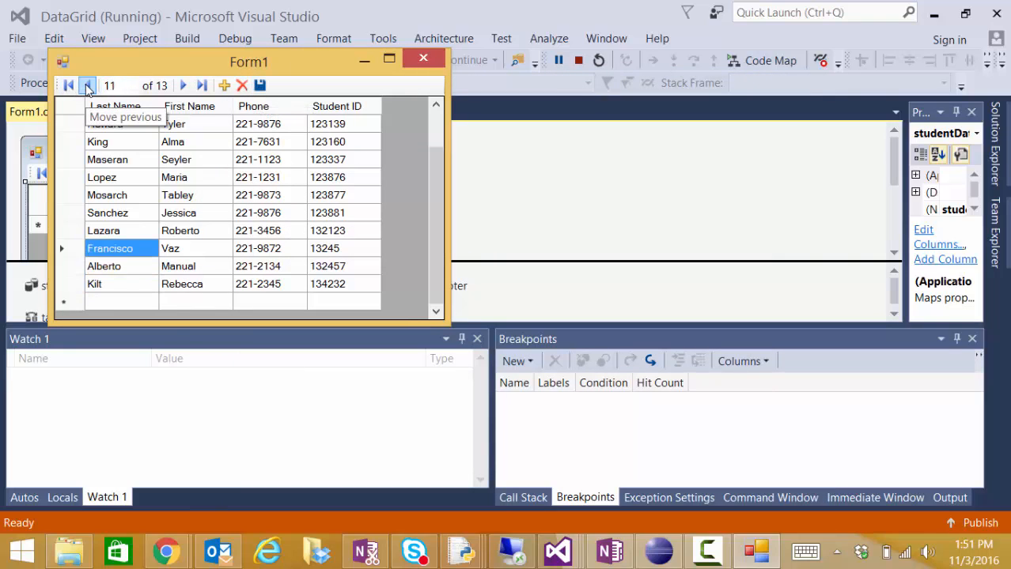
left_click(87, 85)
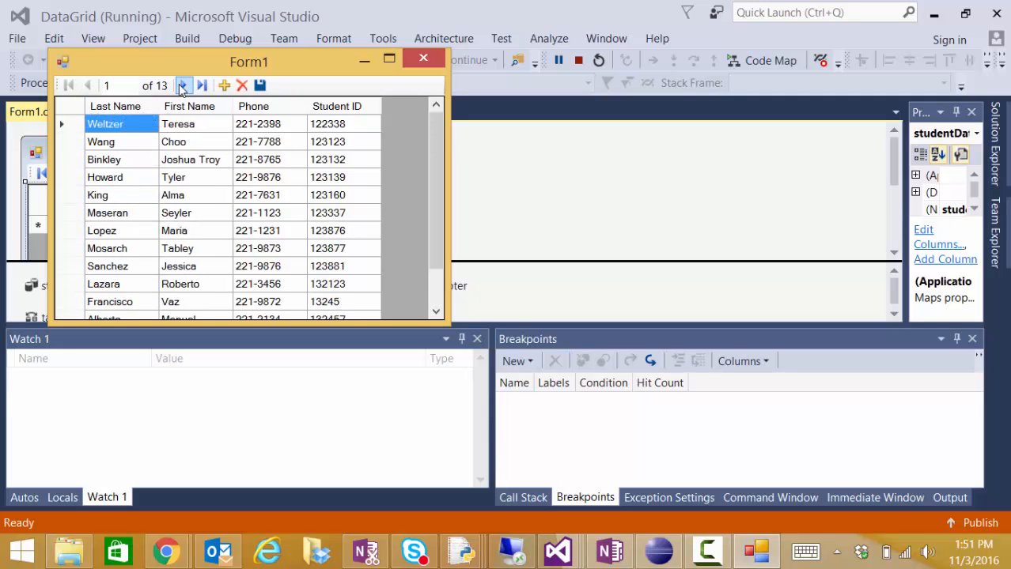
left_click(184, 85)
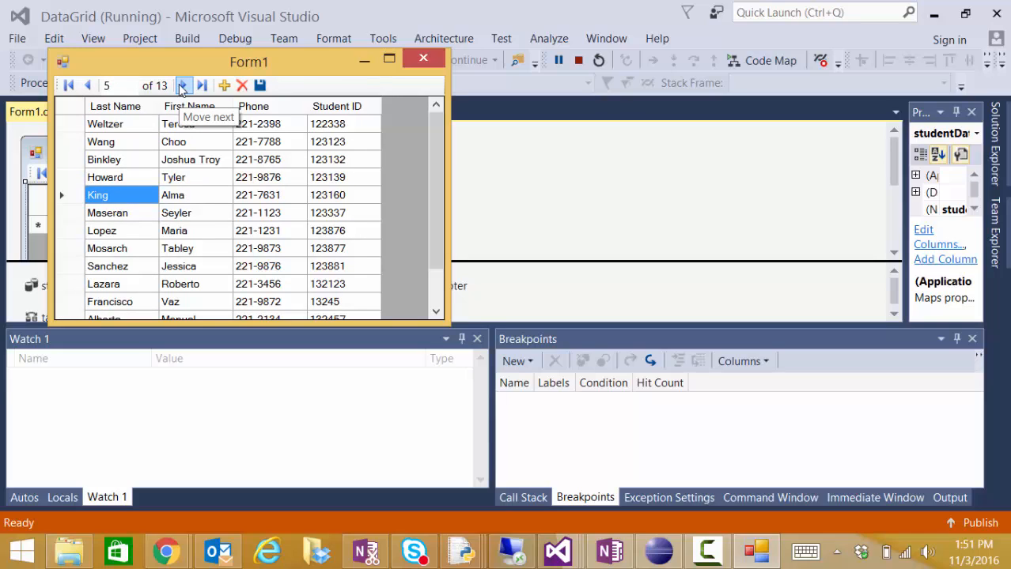
mouse_move(183, 85)
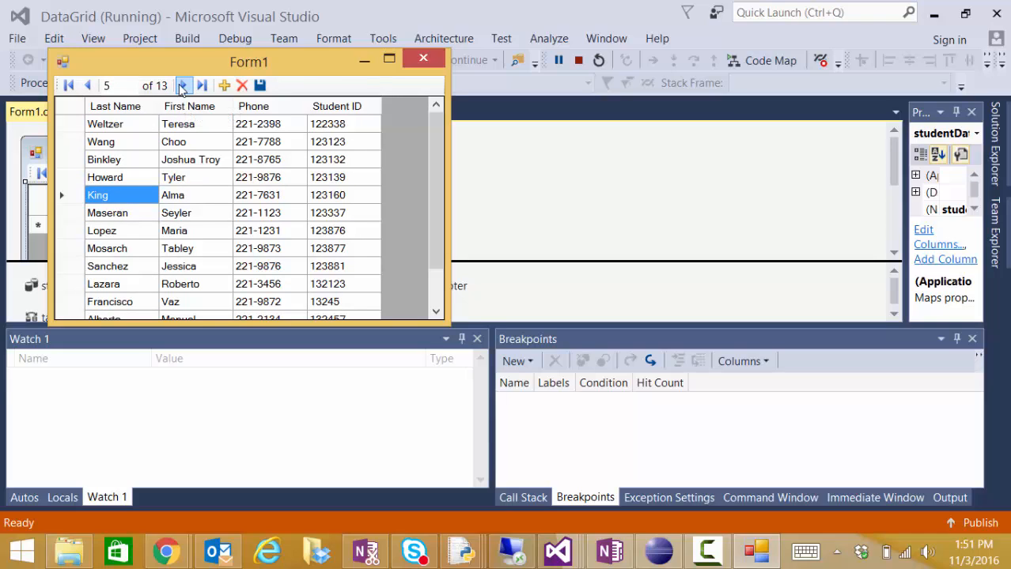